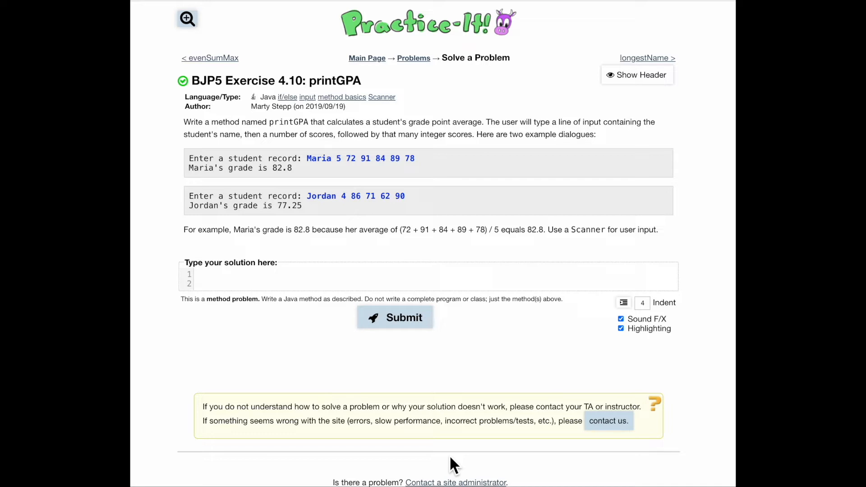
Step: Review Maria's example input, noting the name, score count and scores
click(221, 283)
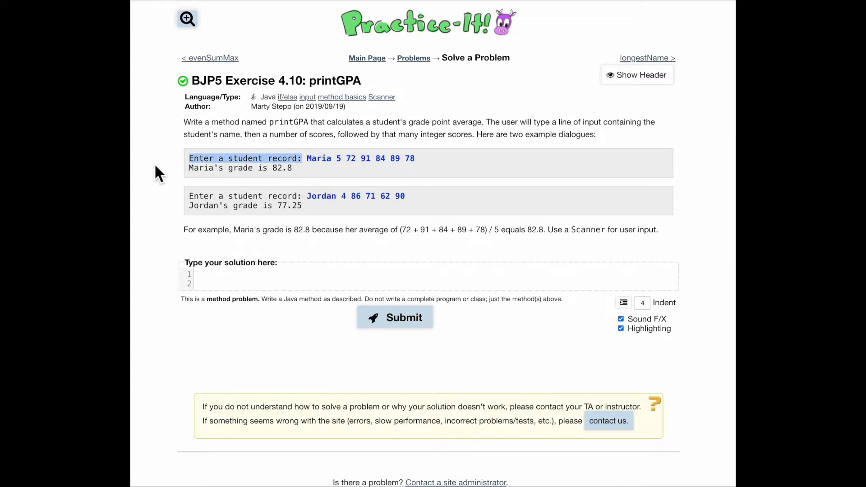
mouse_move(321, 181)
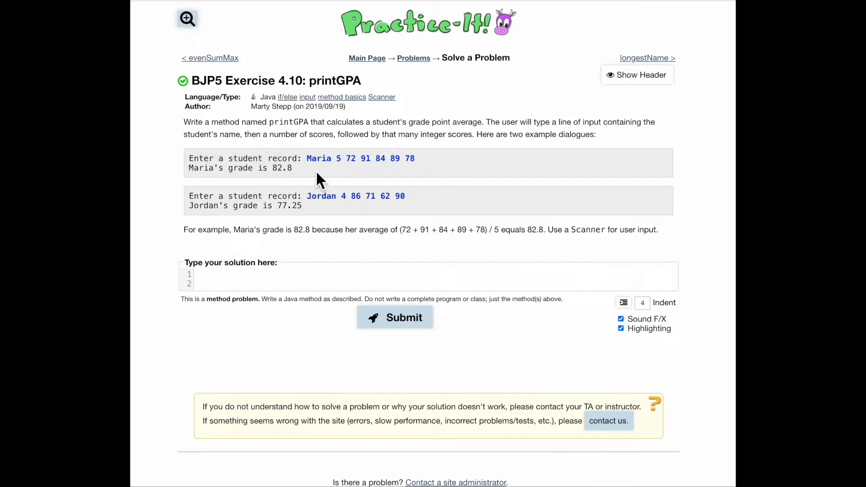
drag(307, 159, 394, 159)
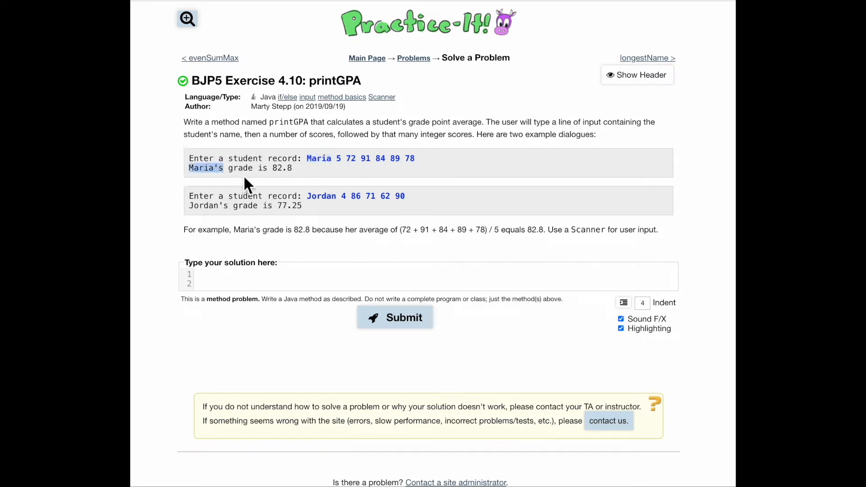
drag(188, 168, 298, 167)
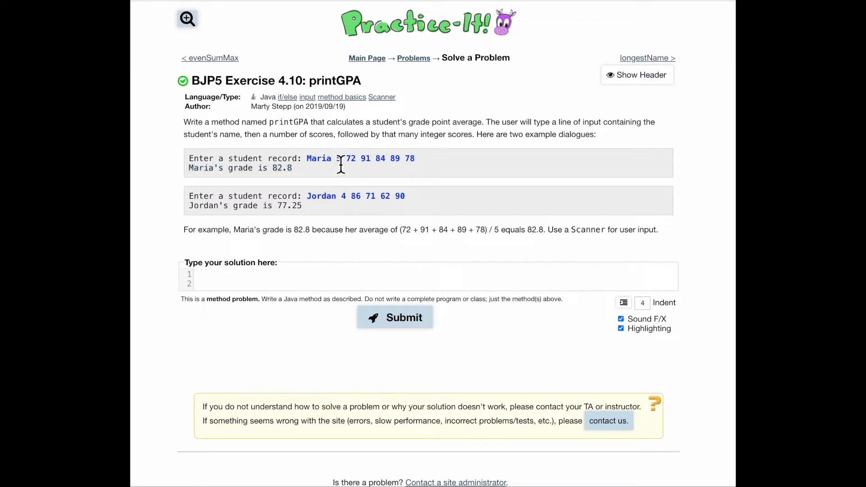
drag(343, 159, 414, 159)
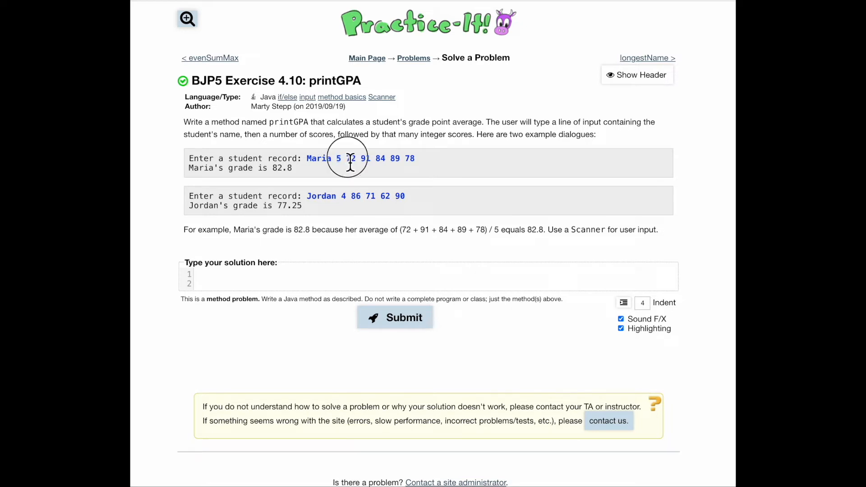
drag(347, 159, 414, 158)
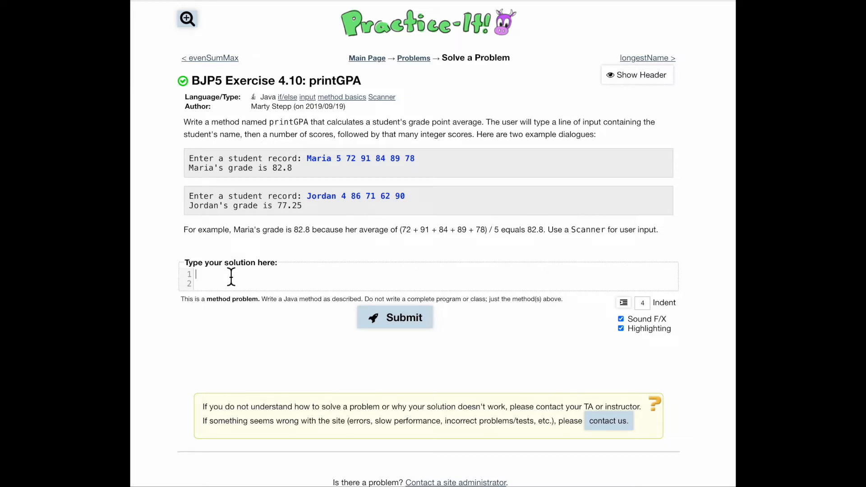
Step: Write the method header 'public static void printGPA(){' and move into its body
text(public st)
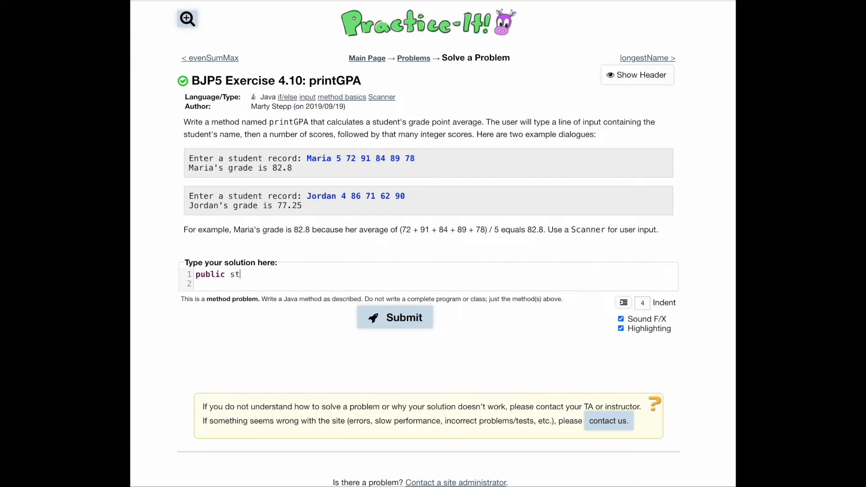
text(atic void)
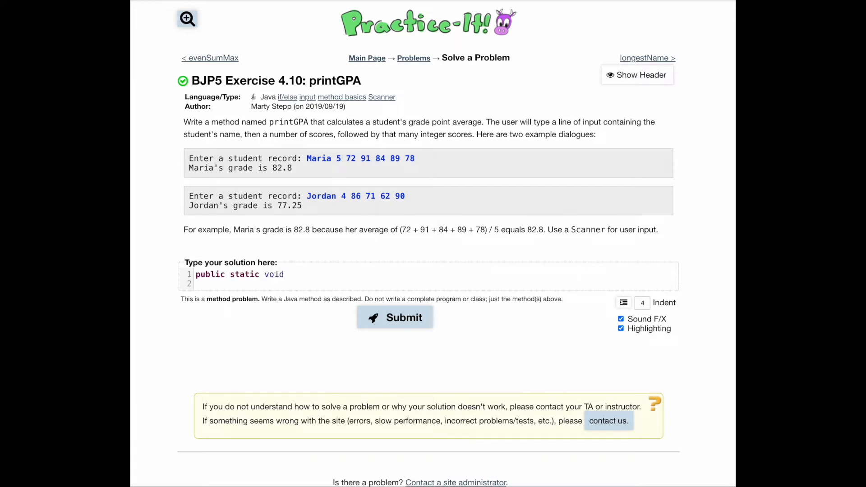
text(printGPA(){)
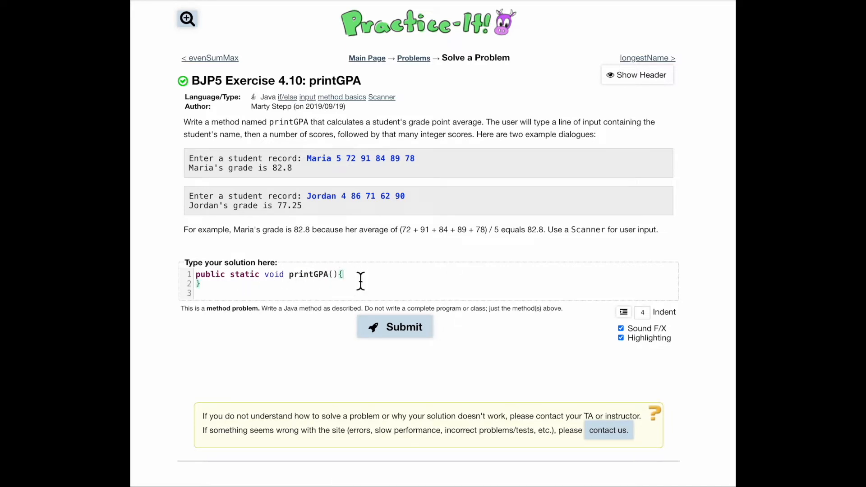
key(enter)
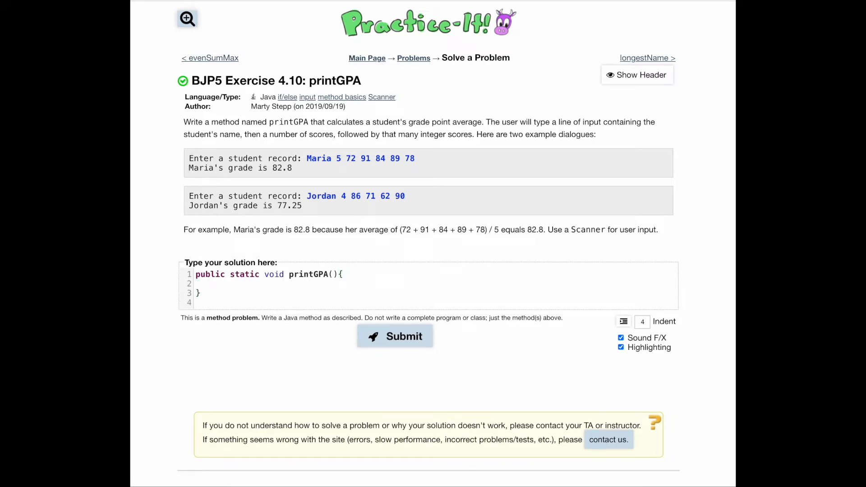
click(215, 283)
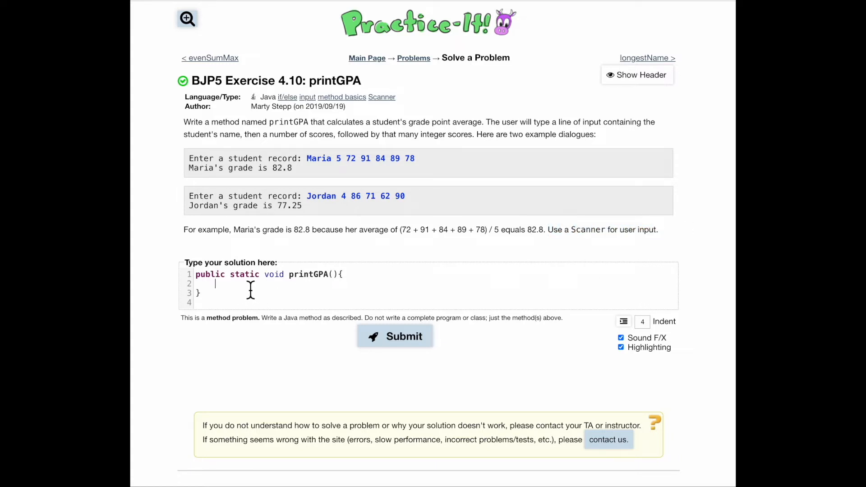
Step: Declare 'Scanner n = new Scanner(System.in);' as the first statement
text(Scanner)
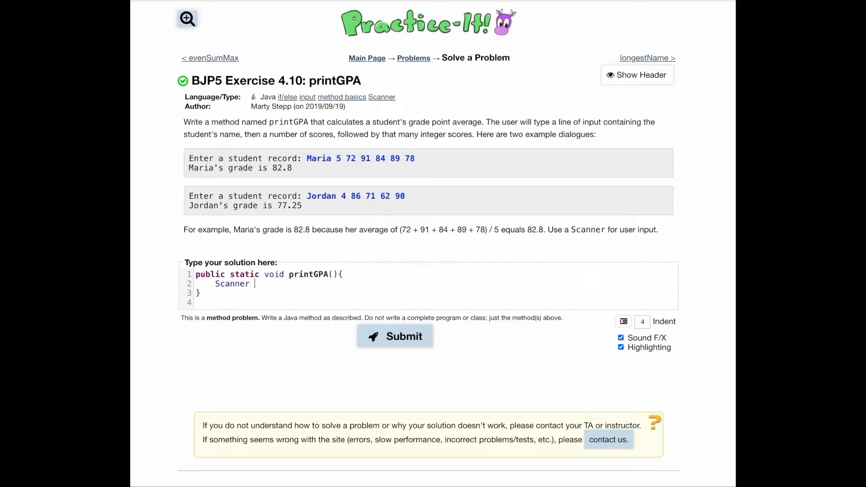
text(n =)
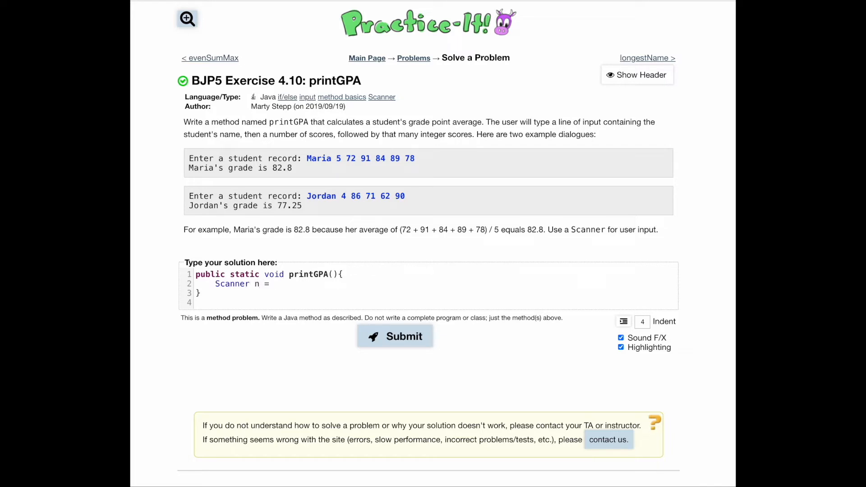
text(new sca)
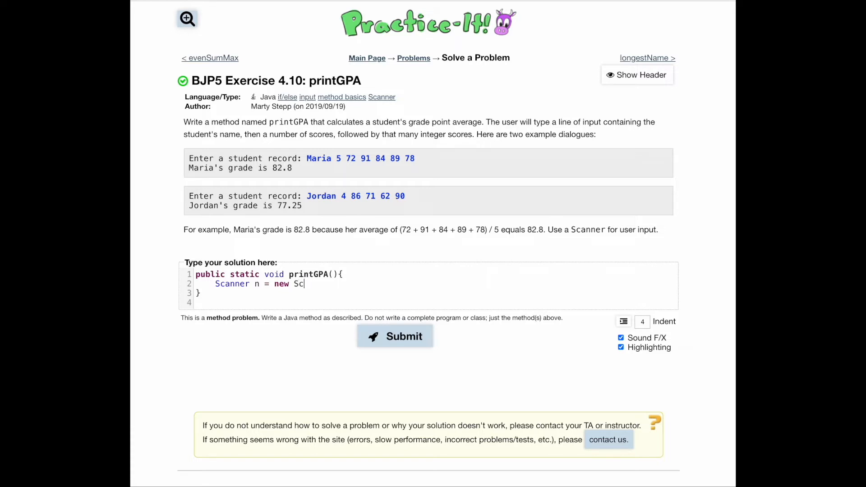
text(anner(Sy)
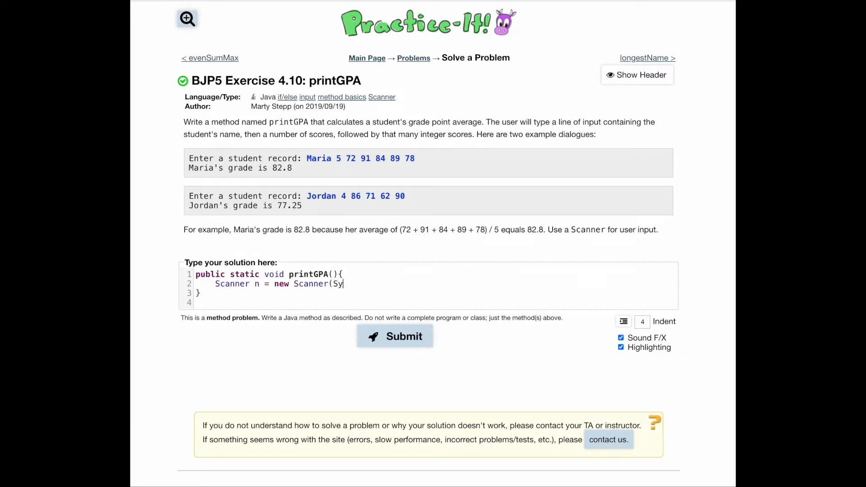
text(stem.in)
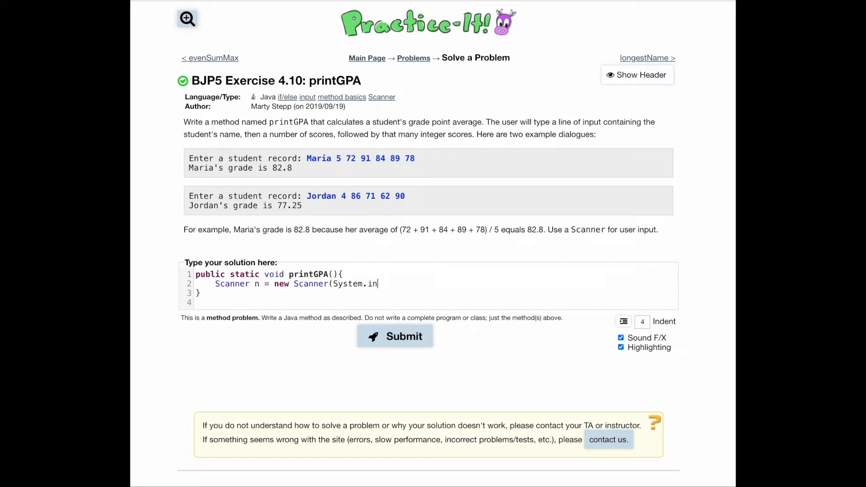
text();)
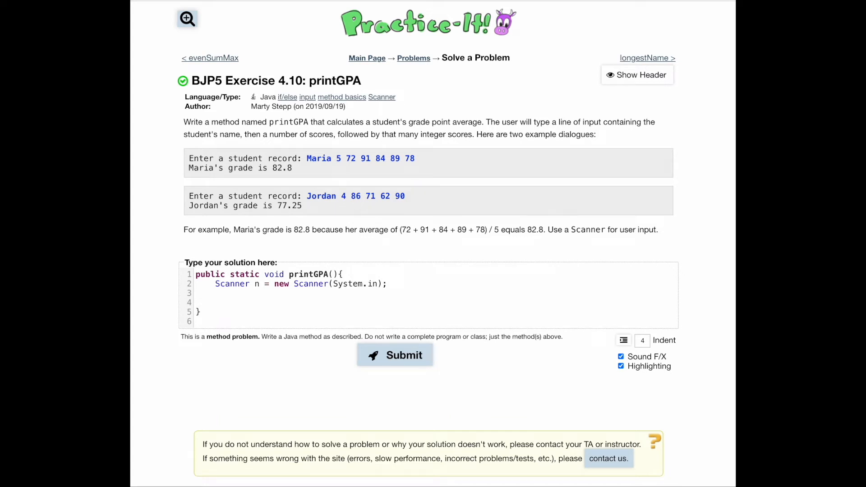
Step: Add System.out.print("Enter a student record: "); and move to the line below
text(Sy)
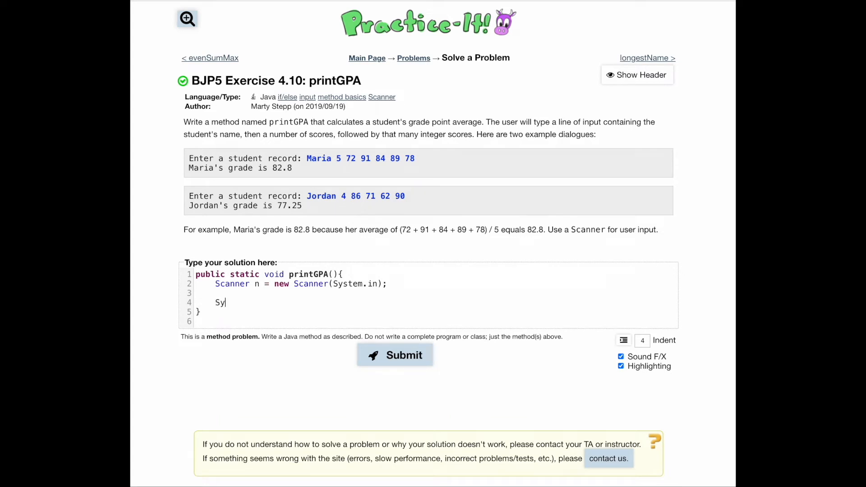
text(stem)
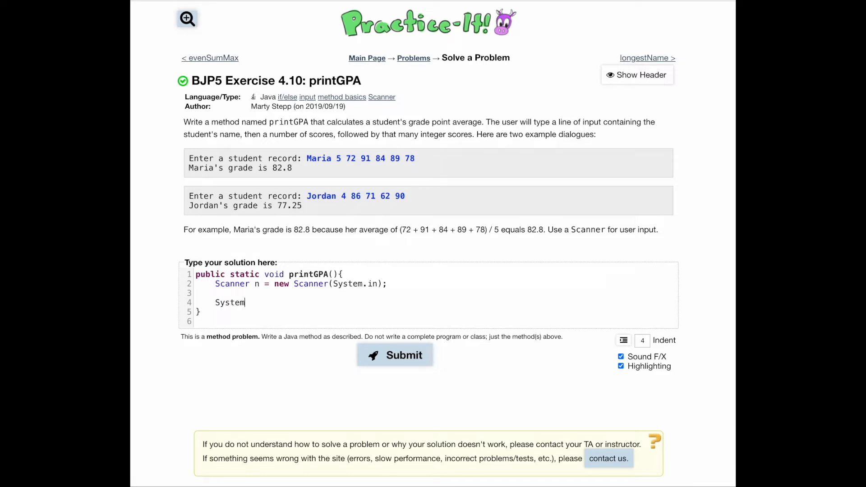
text(.outpri)
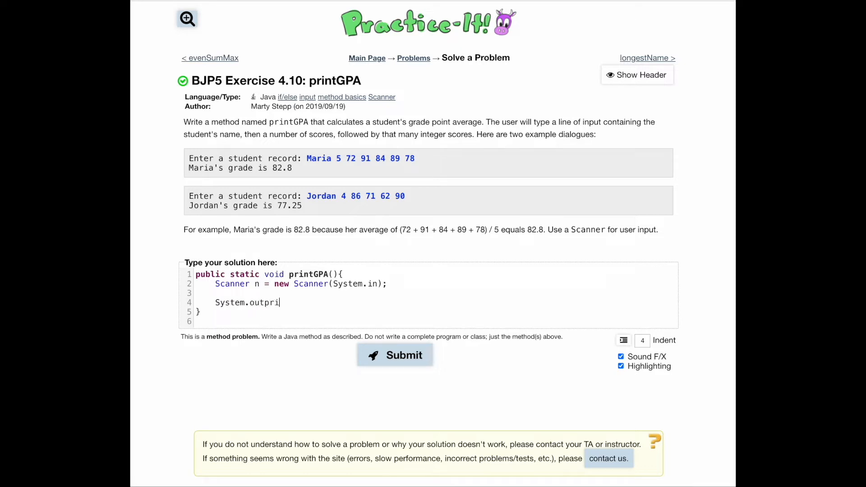
text(.print)
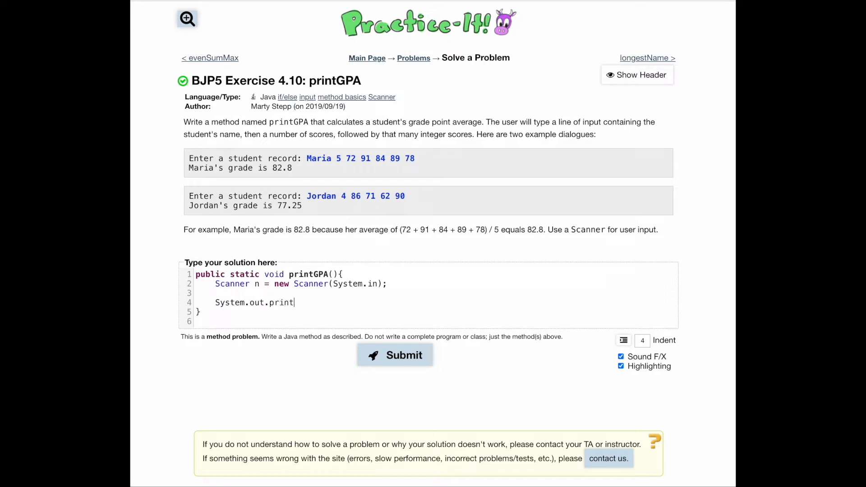
text(("eN)
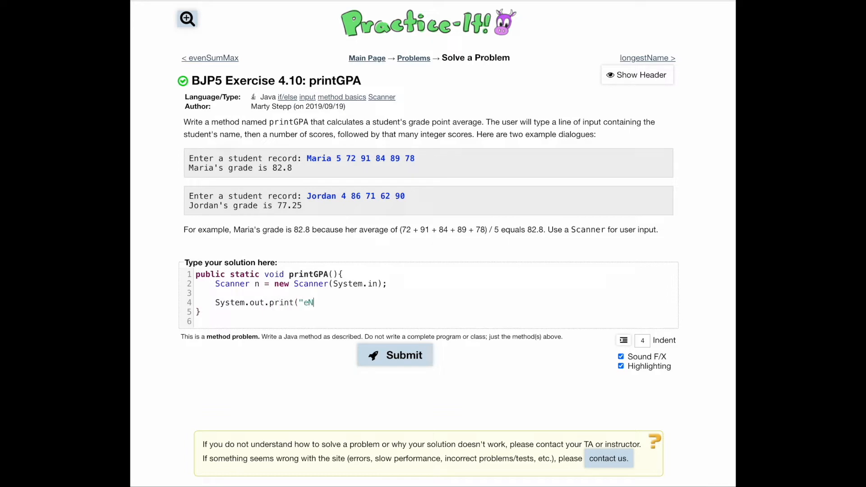
text(nter a student)
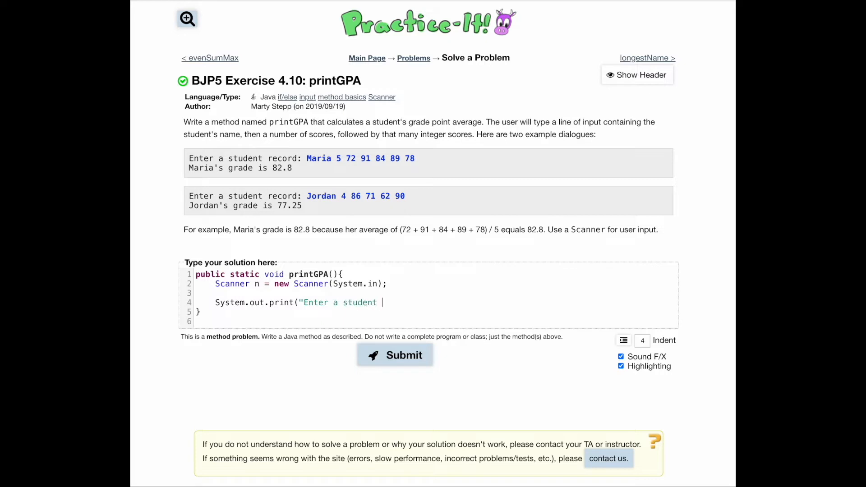
text(record)
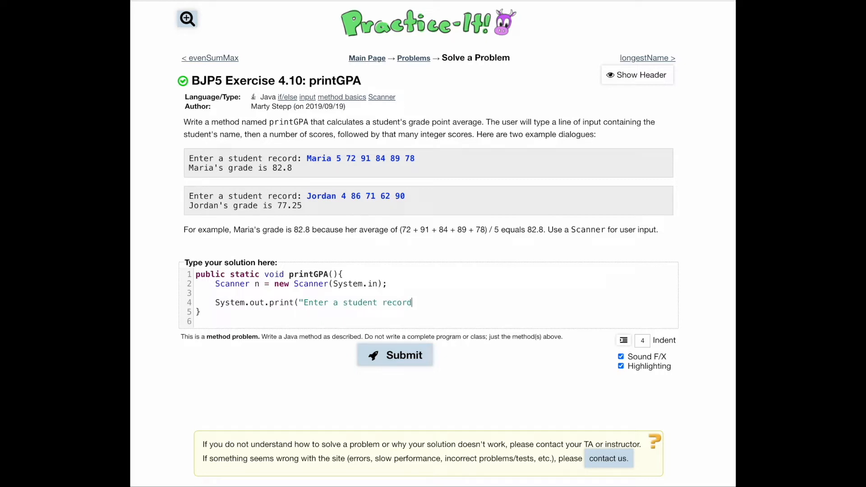
text(: ");)
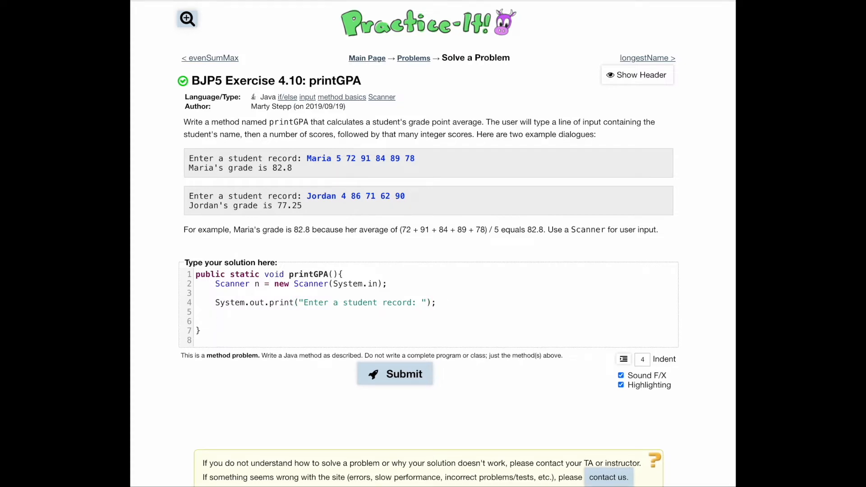
click(216, 321)
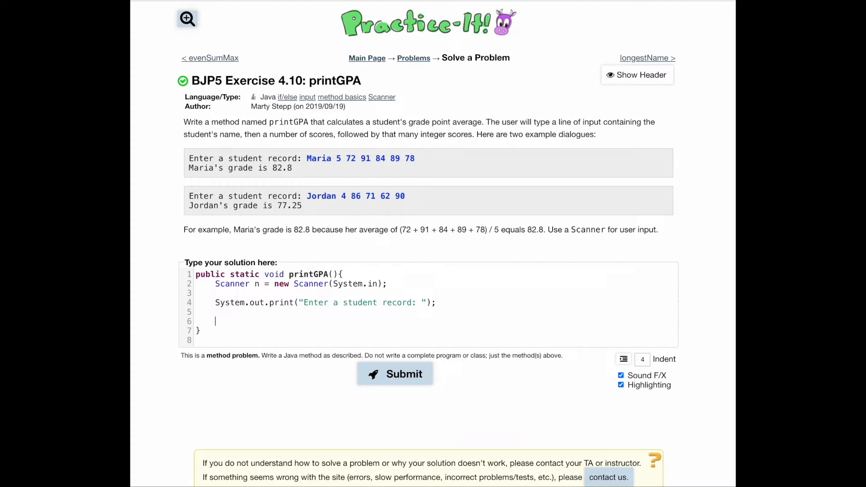
Step: Add 'String name = n.next();' to read the student's name, checking against Maria's example
text(s)
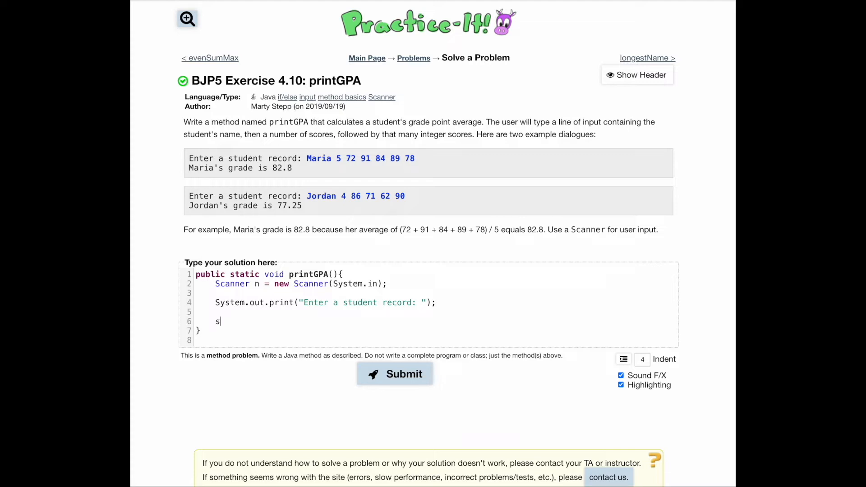
text(tring)
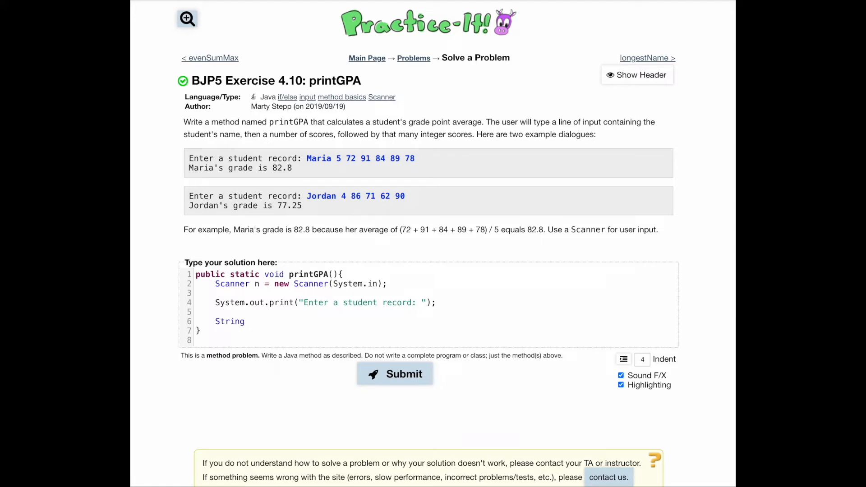
text(name =)
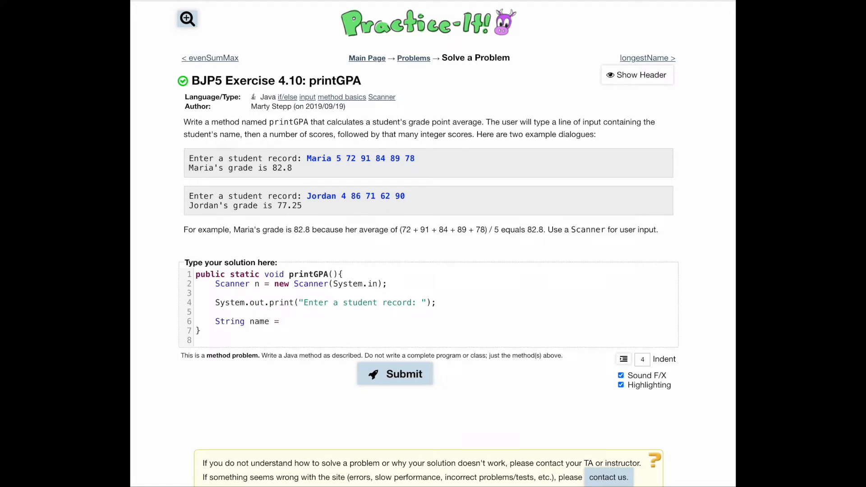
text(n.next)
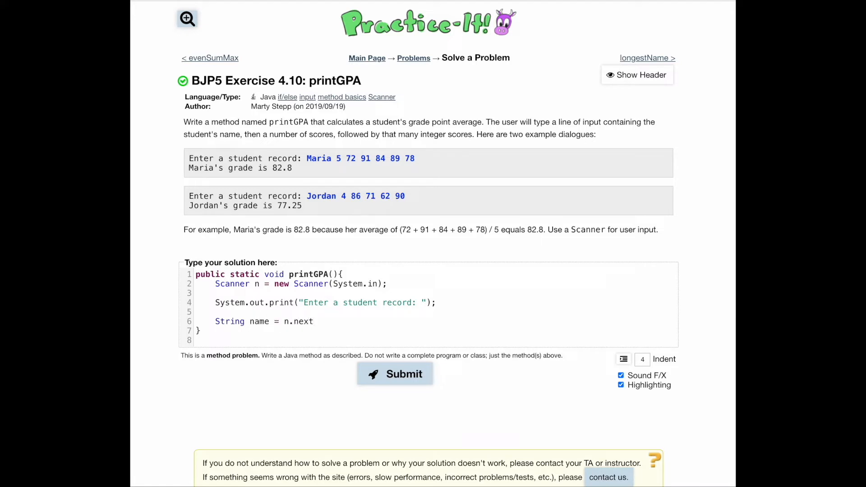
text(();)
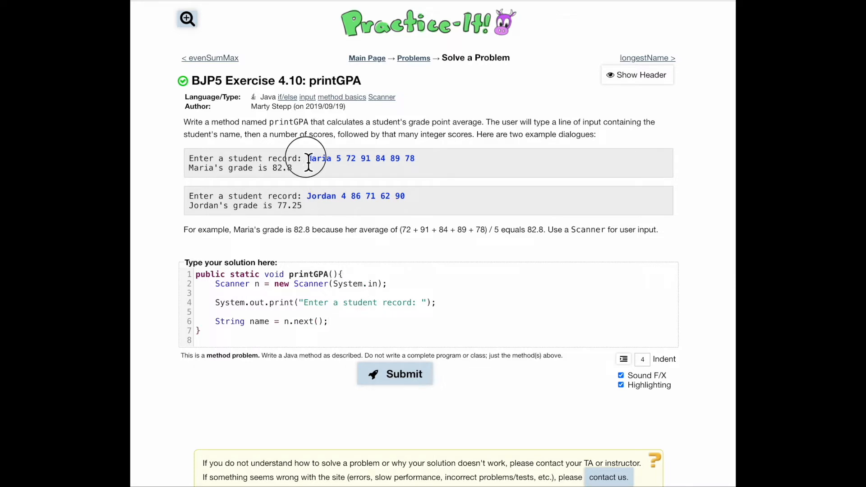
double_click(318, 159)
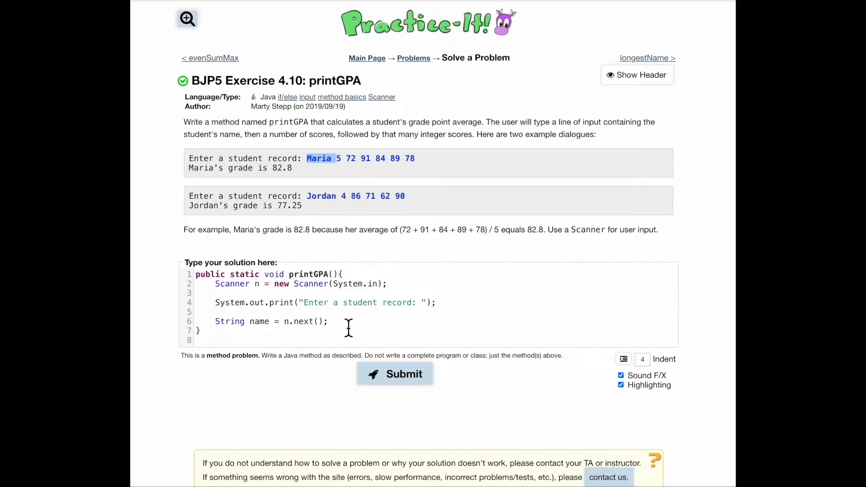
mouse_move(268, 329)
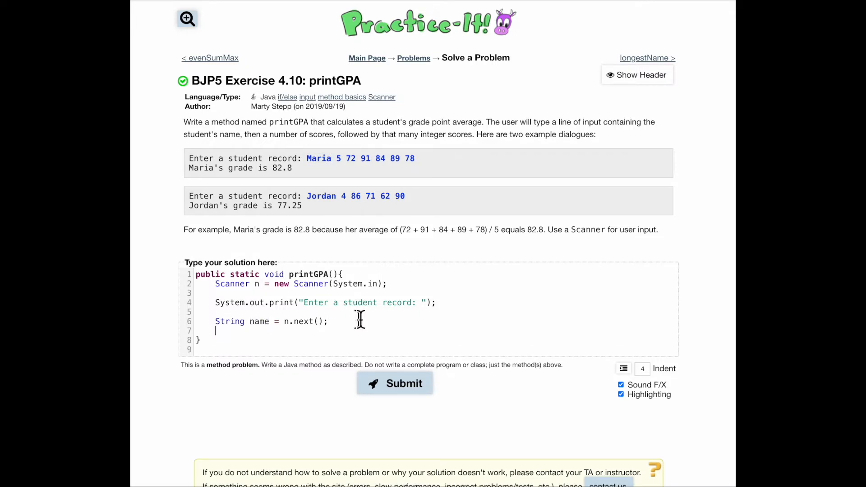
mouse_move(341, 182)
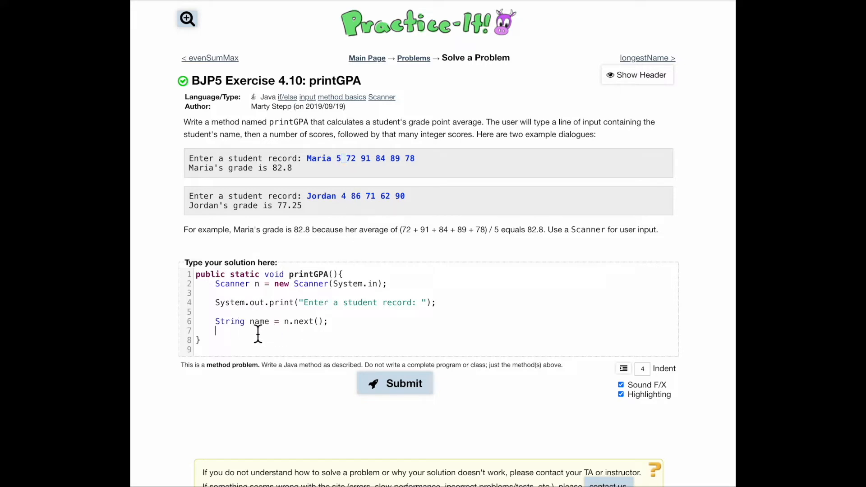
Step: Add 'int numscore = n.nextInt();' to read the number of scores
text(S)
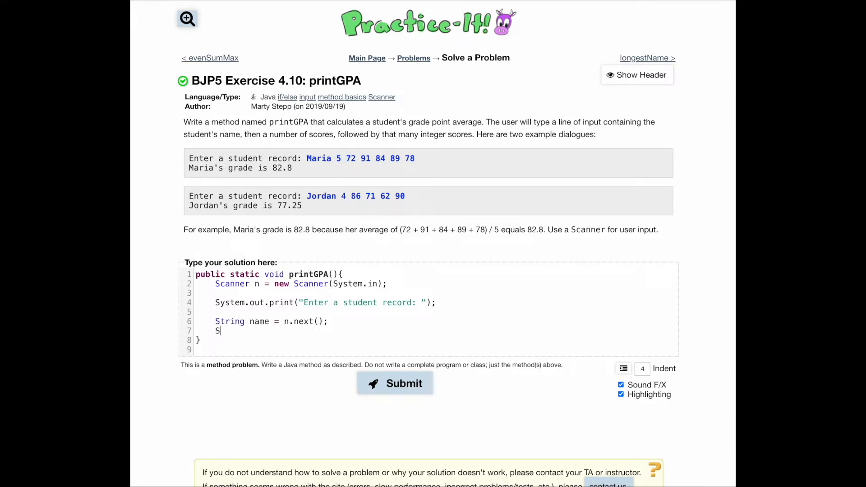
key(Backspace)
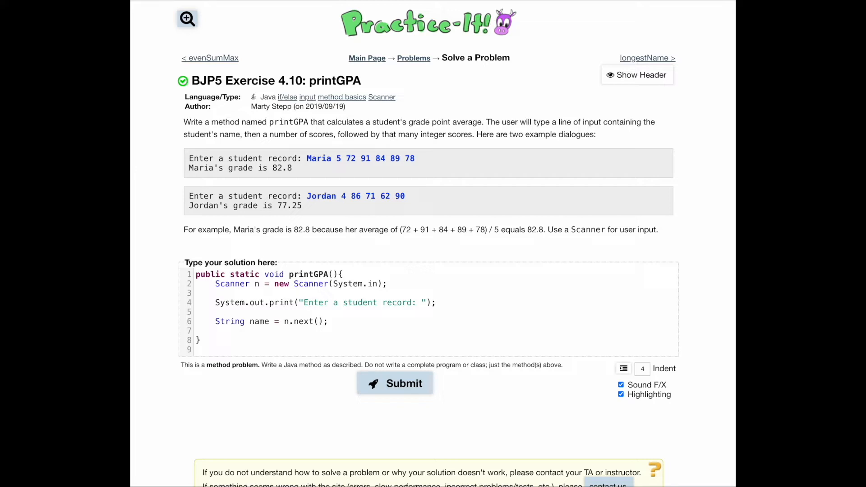
text(int num)
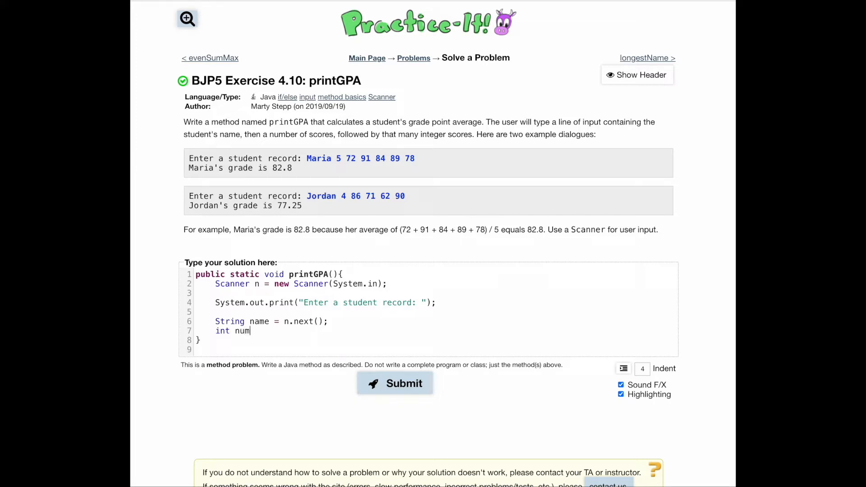
text(score = n)
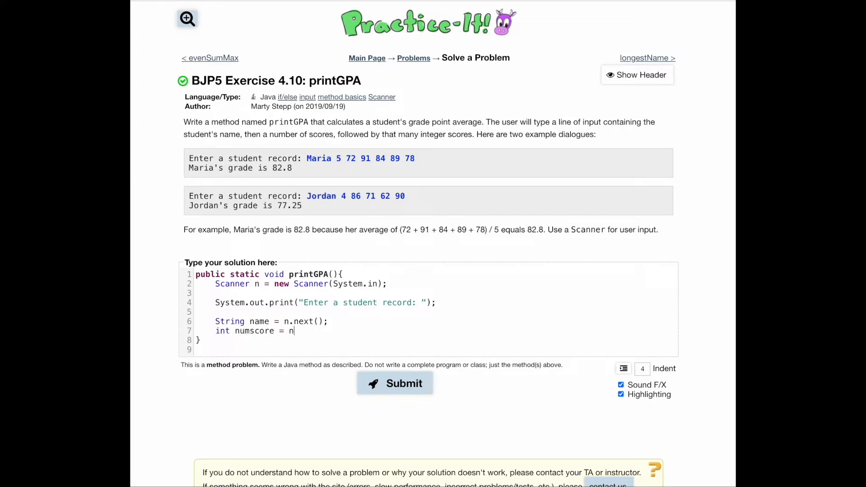
text(.next)
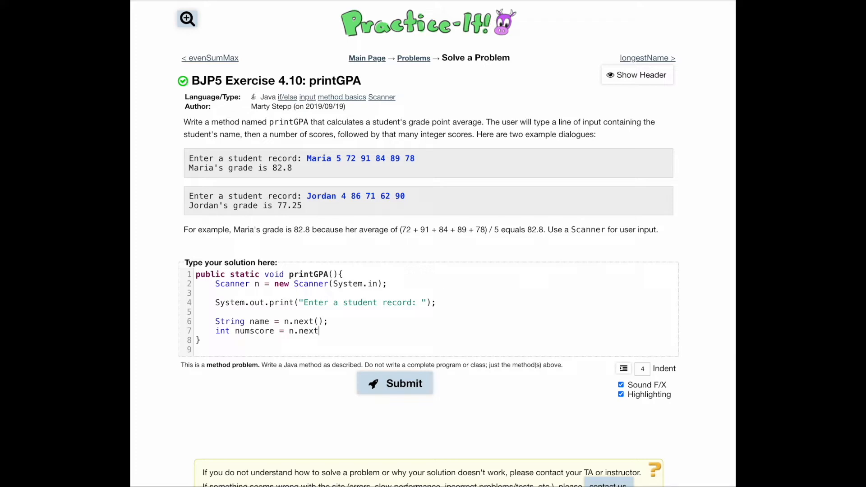
text(Int();)
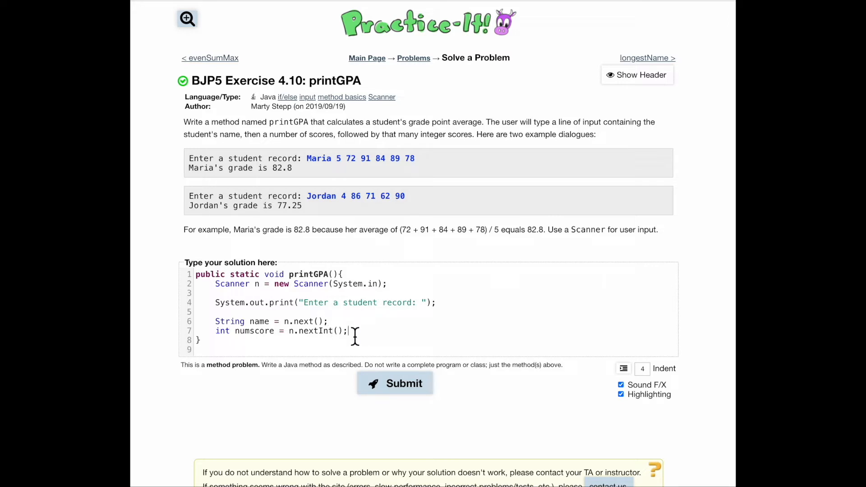
mouse_move(320, 166)
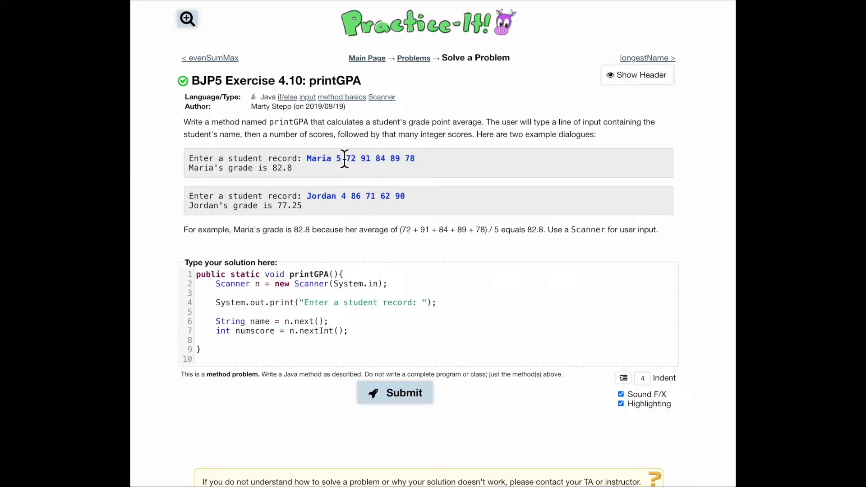
drag(346, 158, 292, 168)
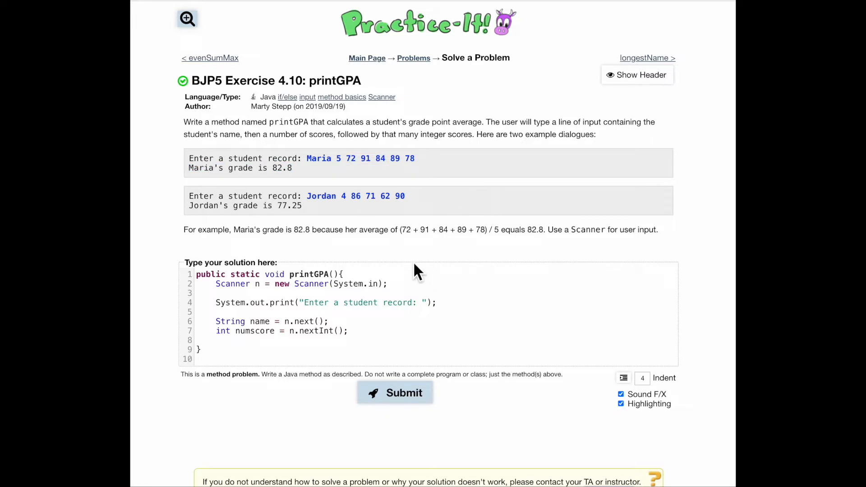
mouse_move(340, 166)
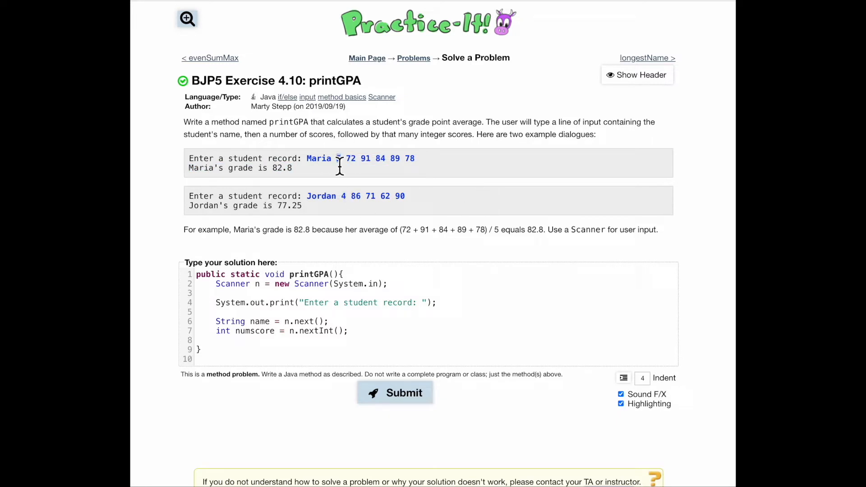
mouse_move(467, 230)
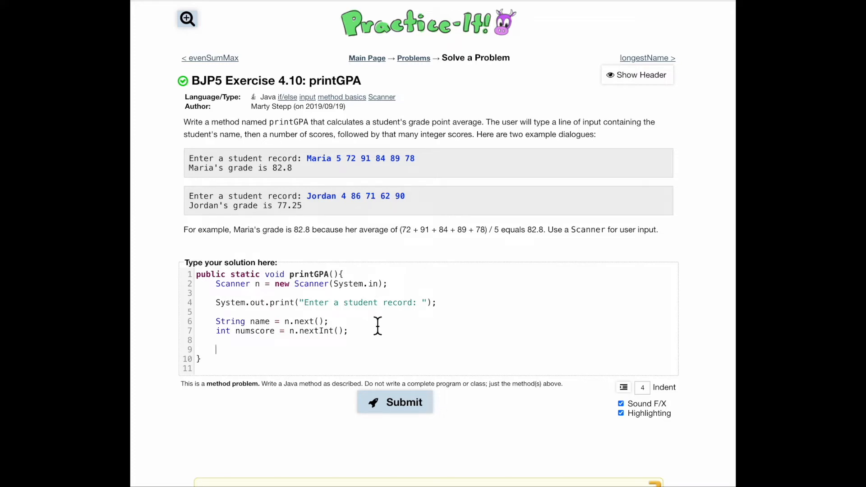
Step: Declare 'double sum = 0.0;' as the running total
text(doubl)
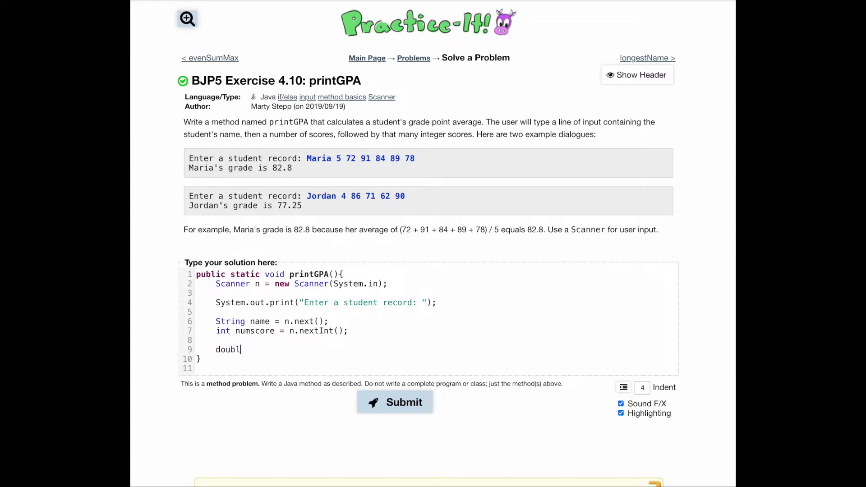
text(e)
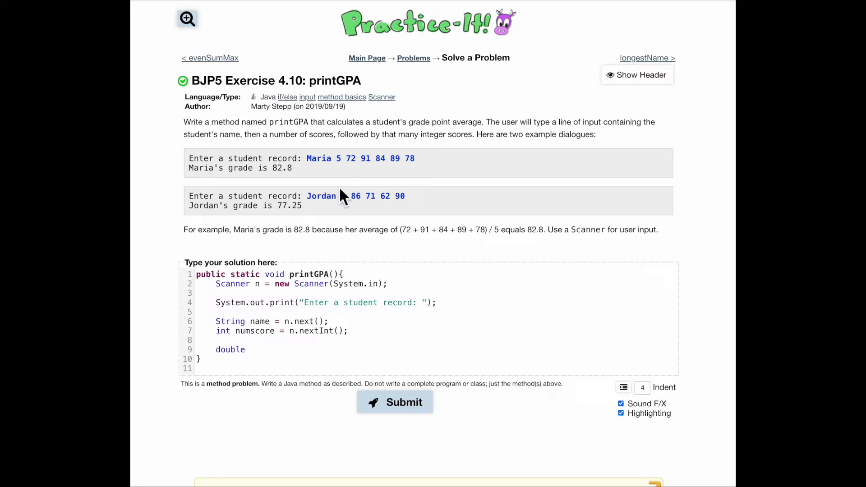
double_click(282, 168)
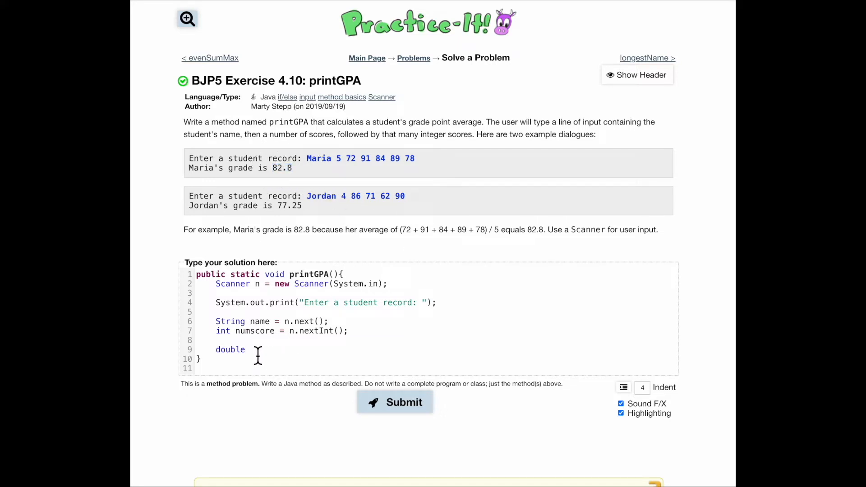
text(sum)
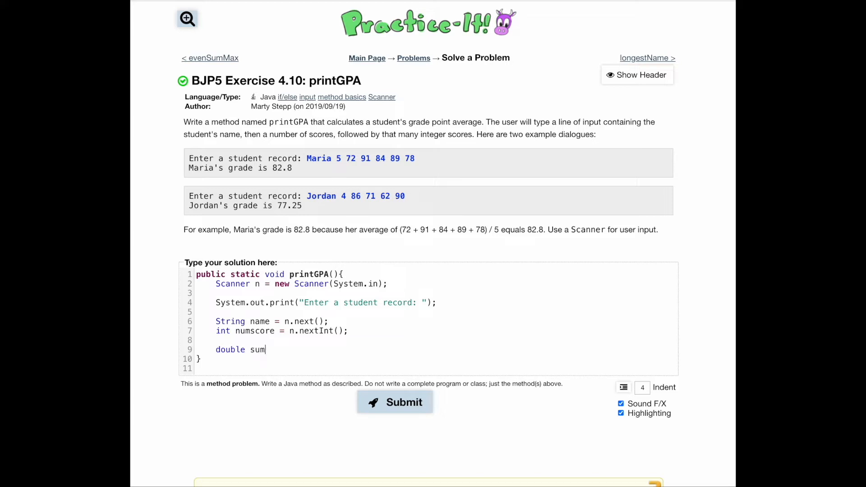
text(= 0.0.)
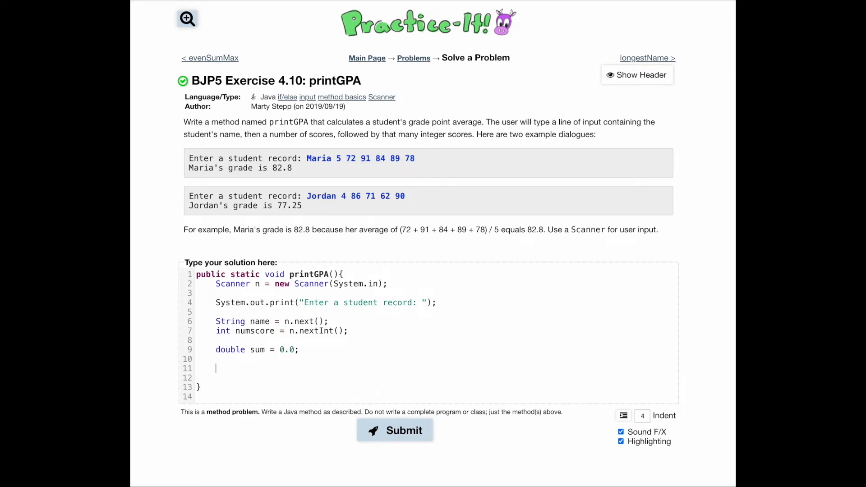
Step: Write 'for(int i=0;i<numscore;i++){ sum += n.nextInt(); }' to total the scores
text(fo)
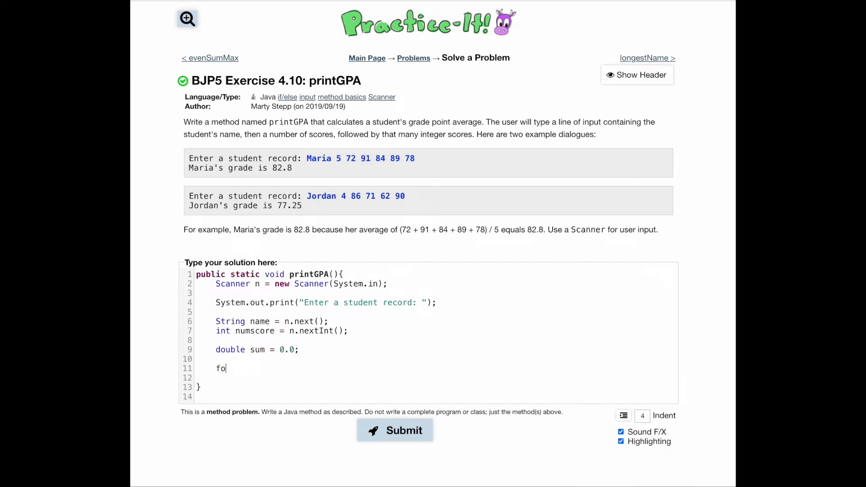
text(r(int i)
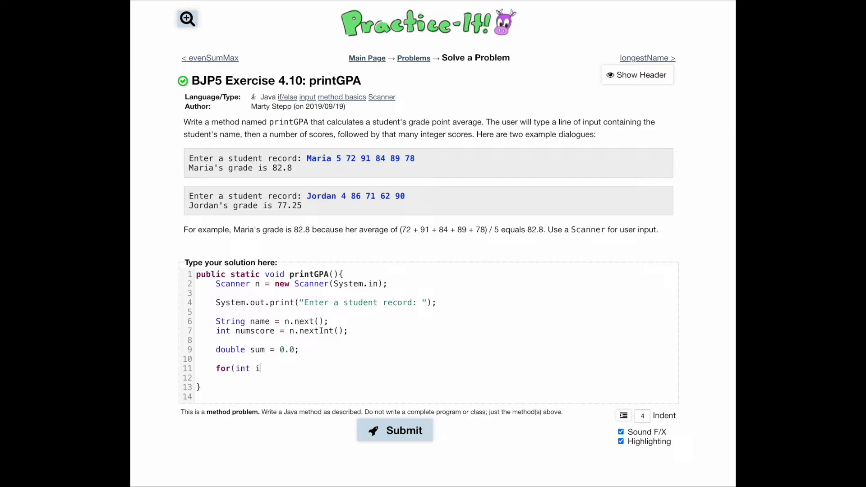
text(=0;i<)
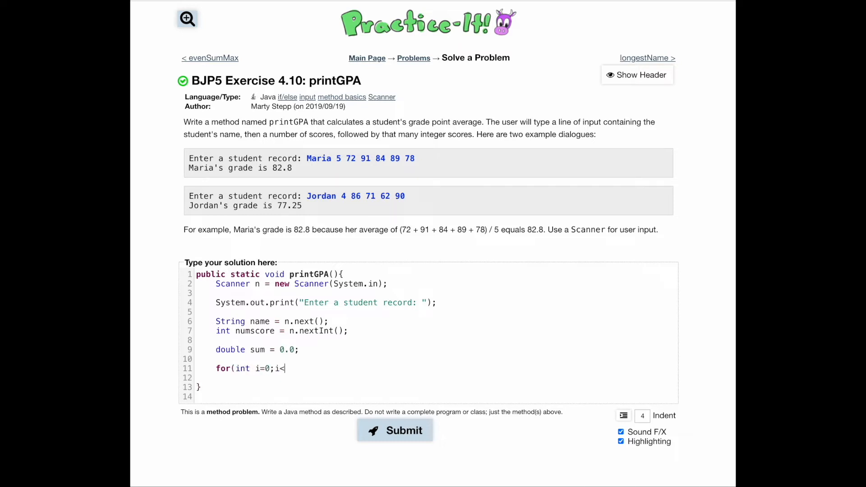
text(n)
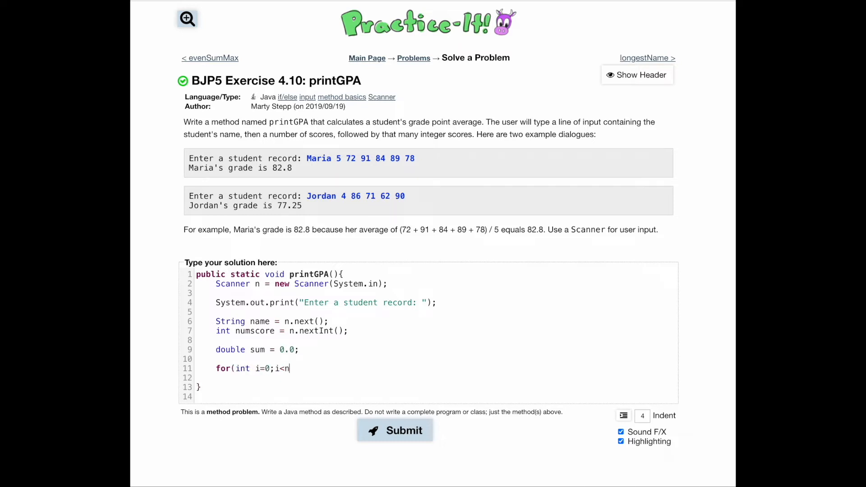
text(umscore)
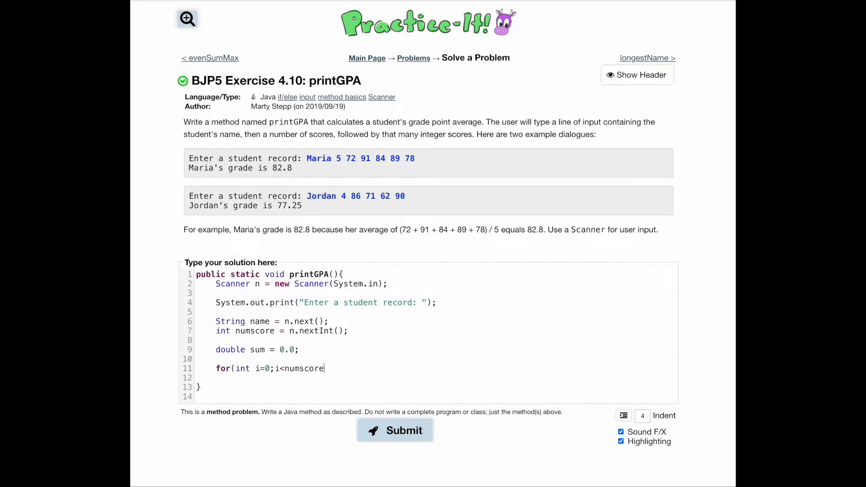
text(;i++)
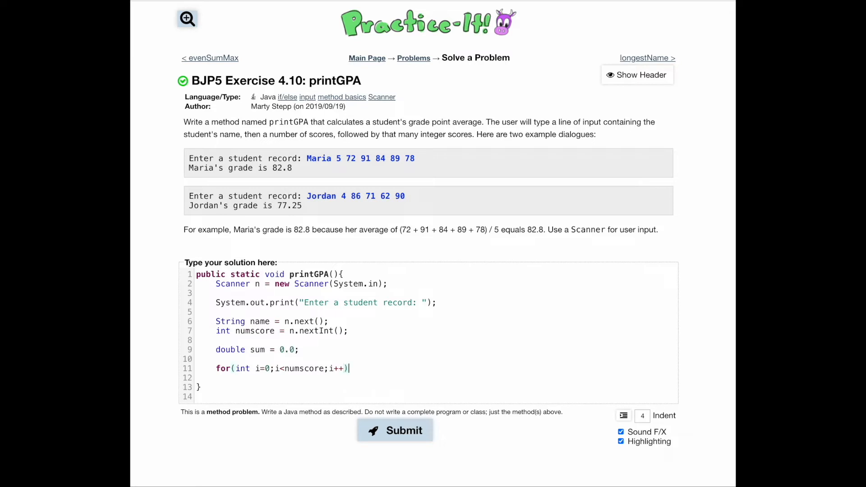
text({)
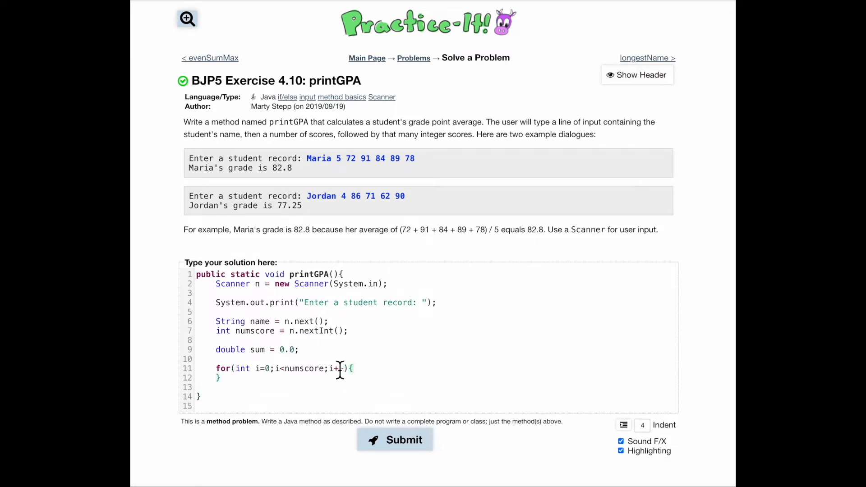
text(+)
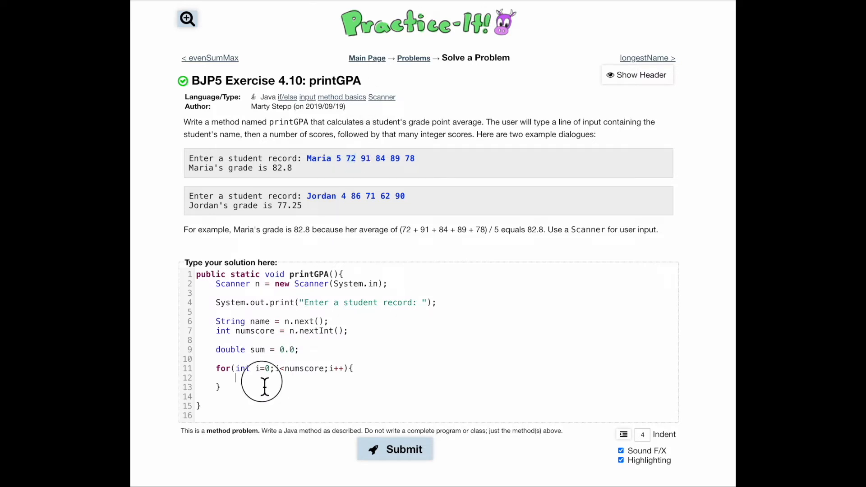
text(sum +=)
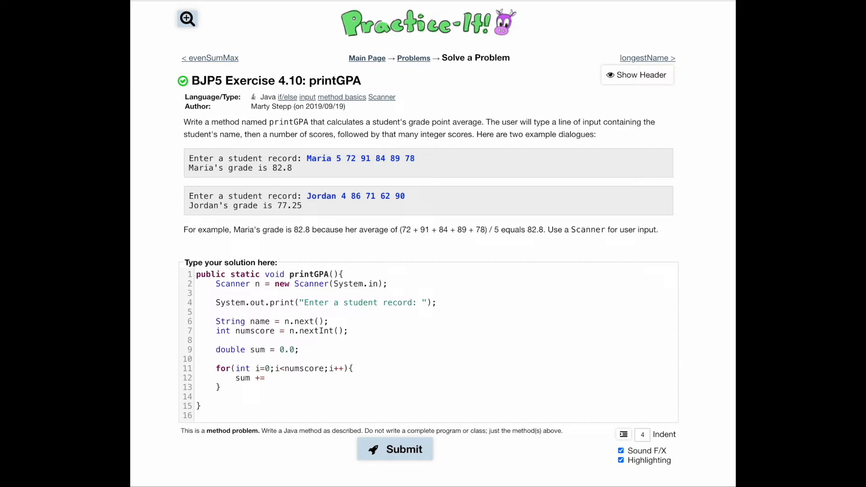
text(n.nextInt)
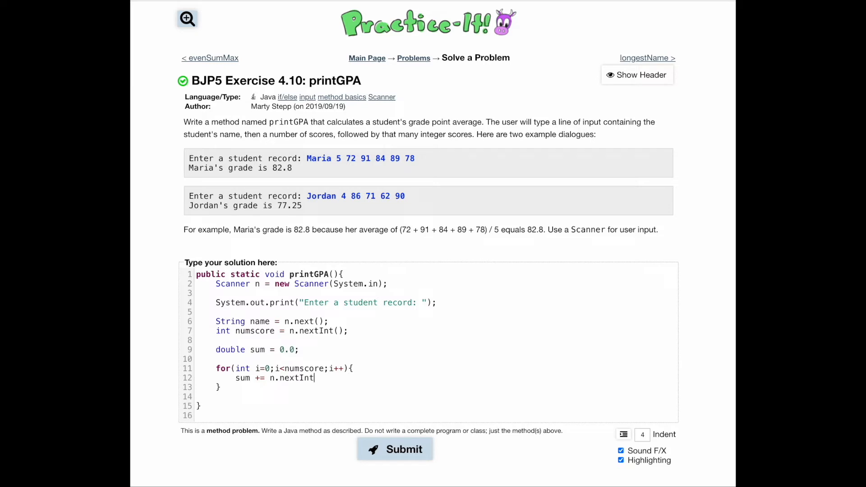
text(();)
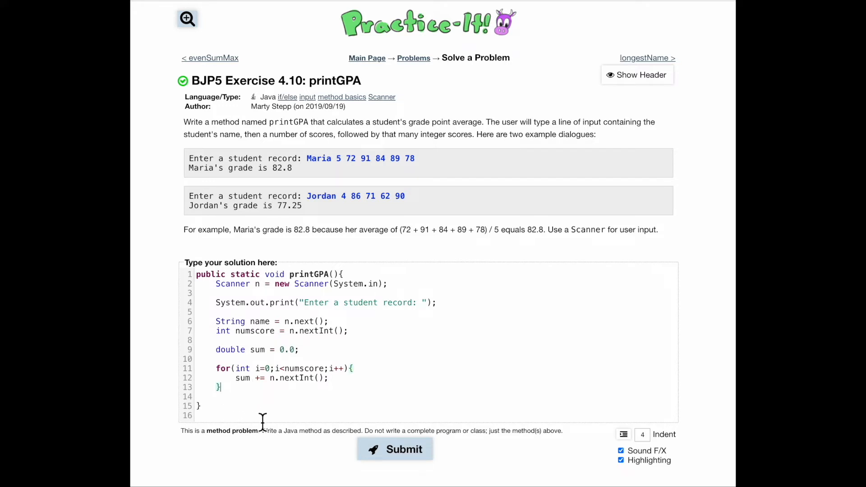
mouse_move(308, 415)
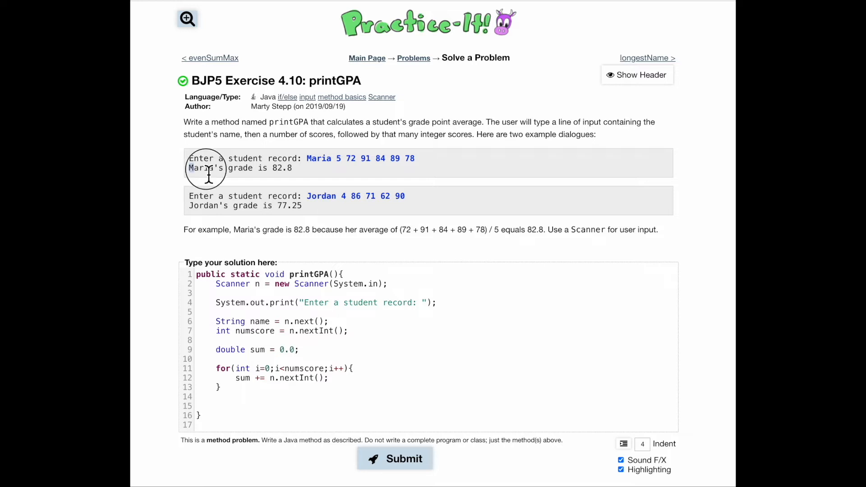
Step: Write print(name + "'s grade is " + (sum/numscore)); after the loop
text(p)
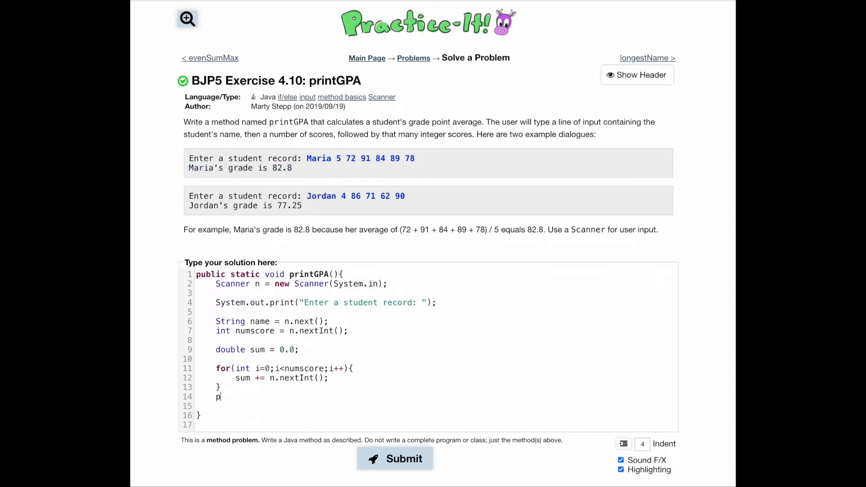
text(rint(name)
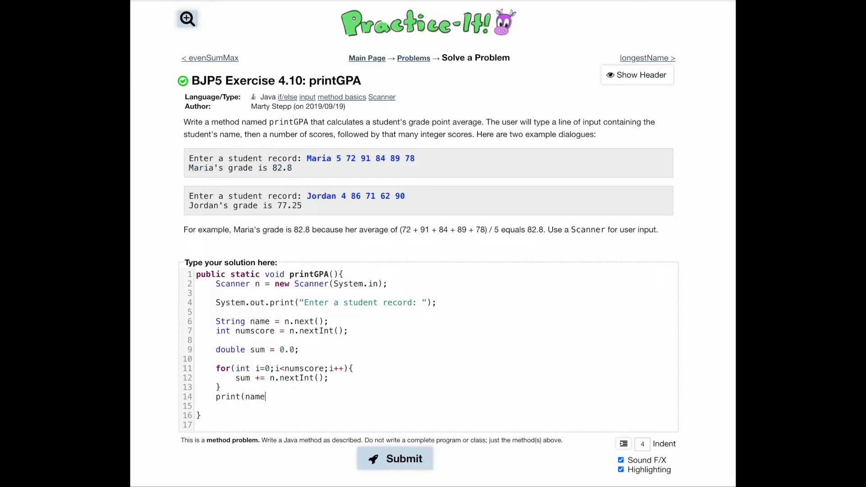
text(+)
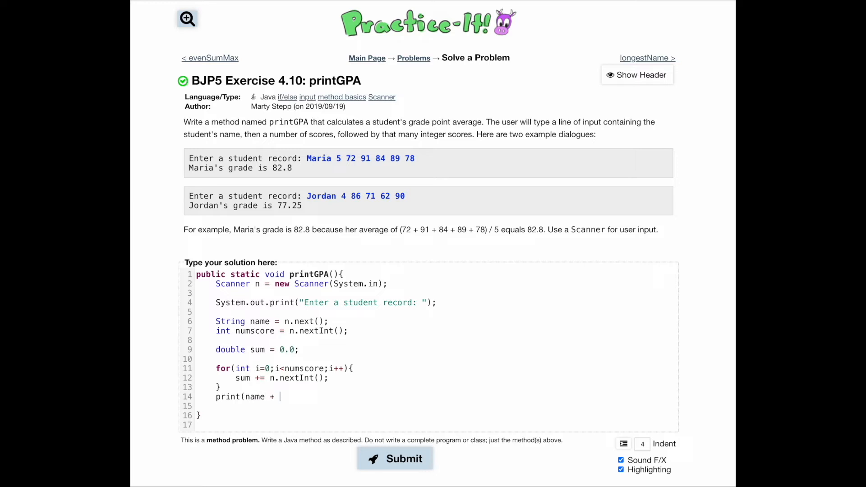
text("")
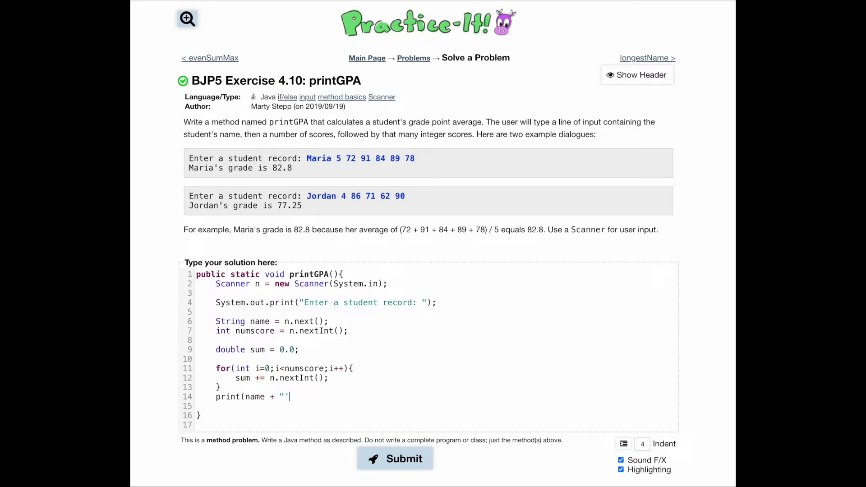
text(s gr)
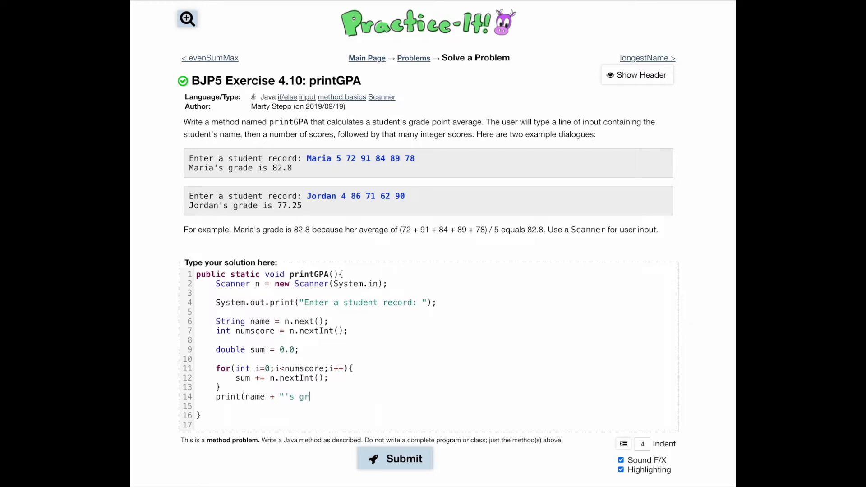
text(ade is)
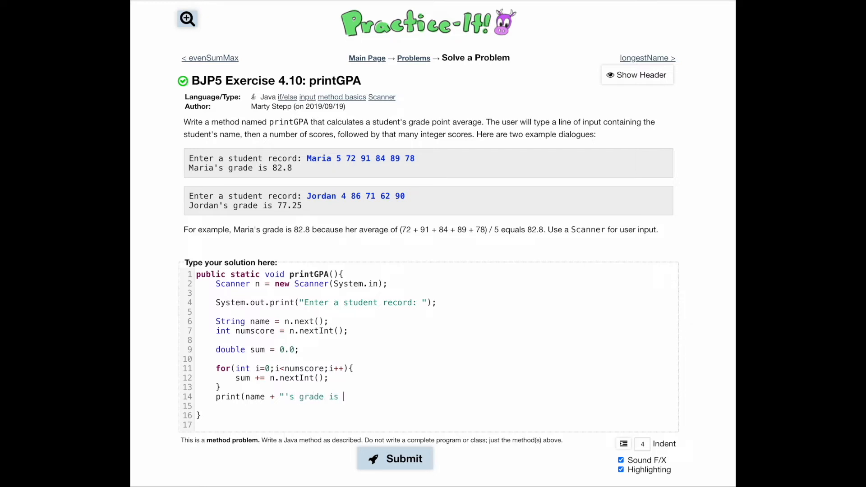
text(" +)
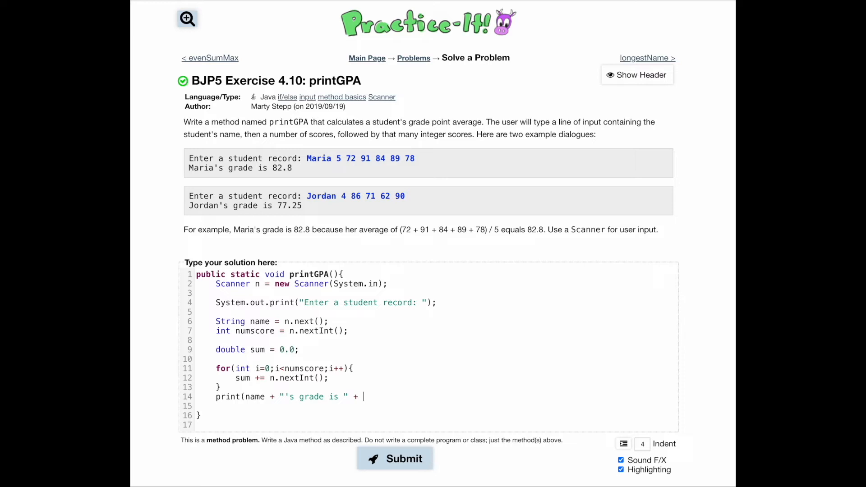
text(()
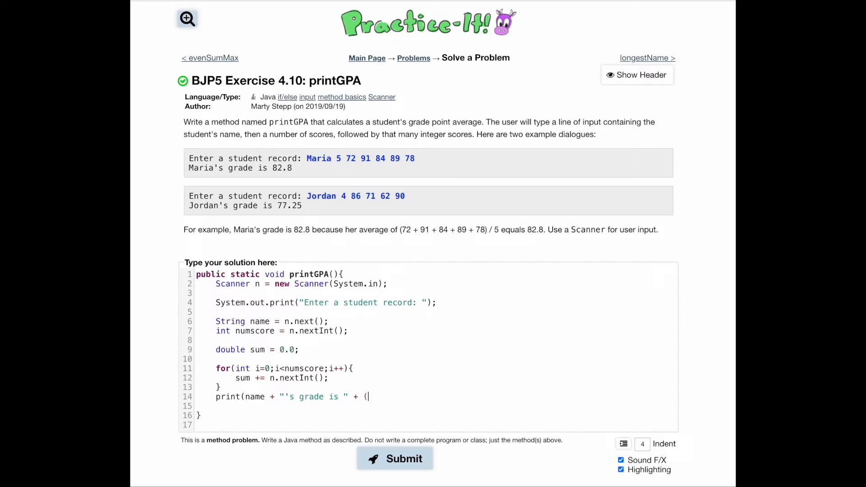
text(sum)
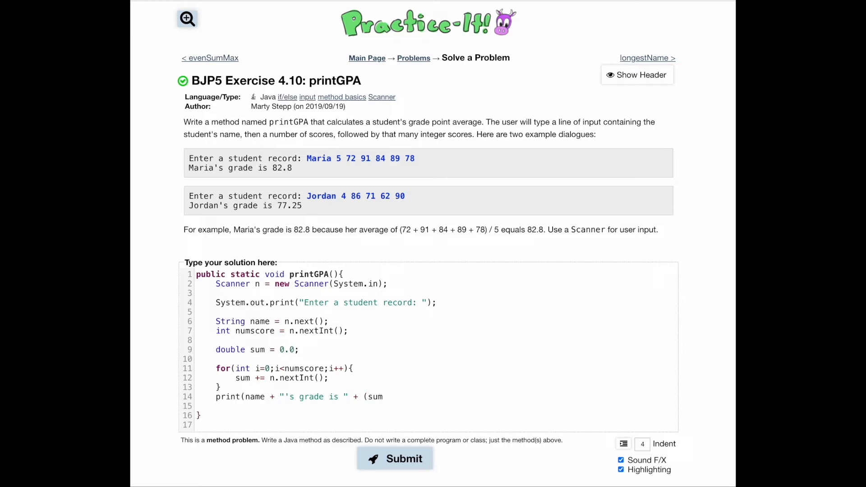
text(/numscore)
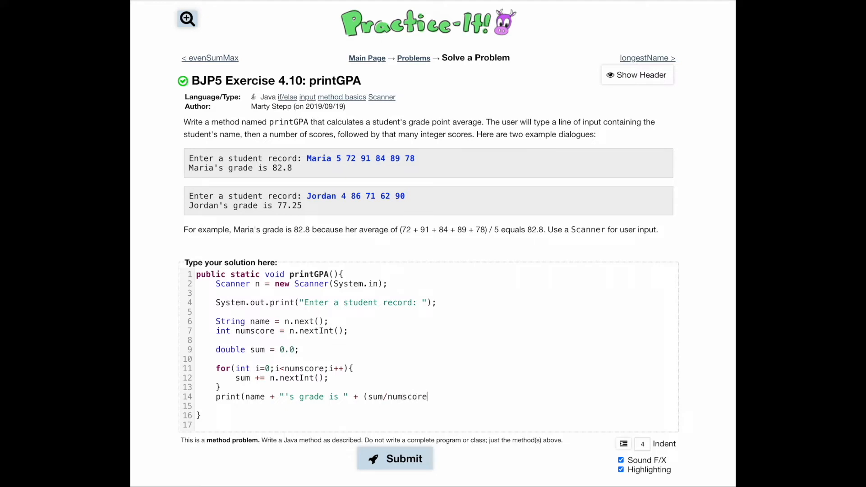
text()))
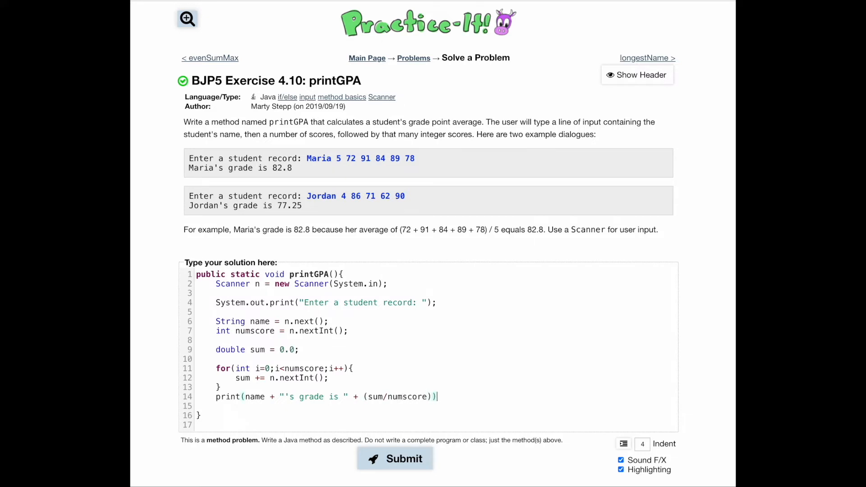
text(;)
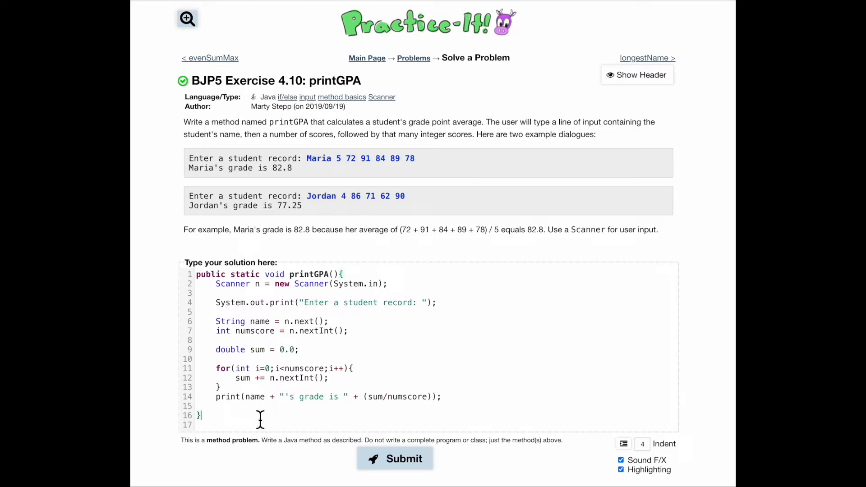
Step: Submit the solution and review the 5 of 5 passing test results
click(394, 458)
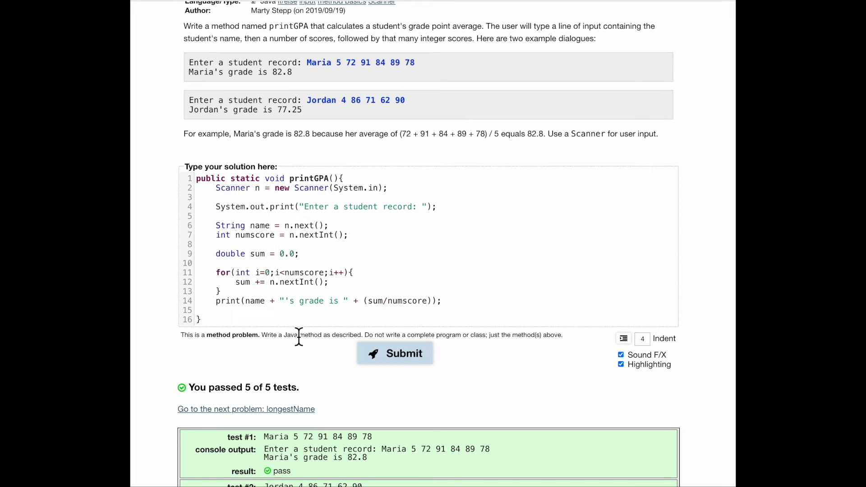
mouse_move(240, 323)
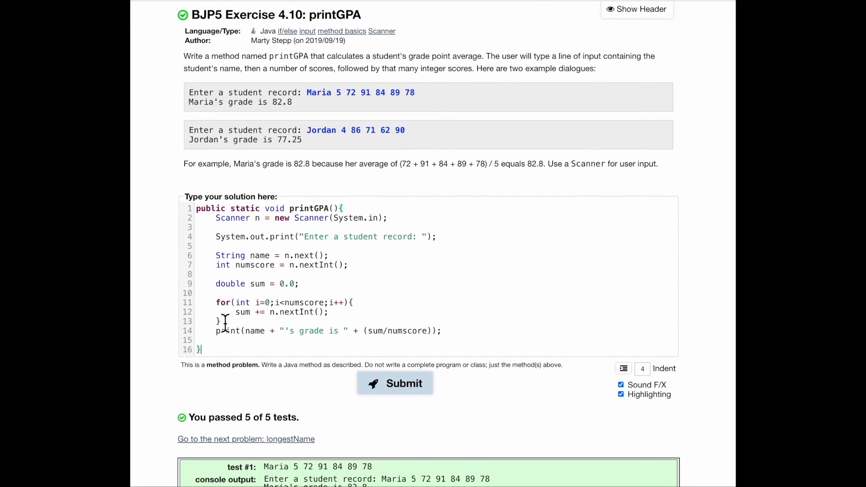
scroll(down, 3)
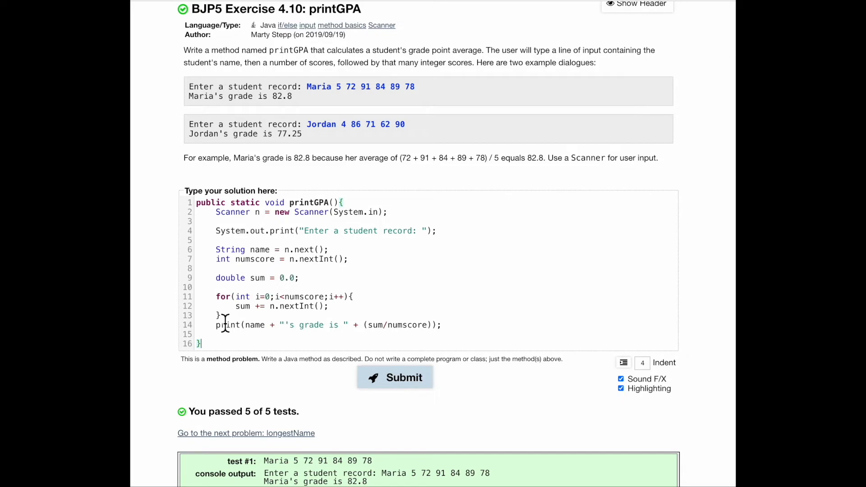
mouse_move(225, 348)
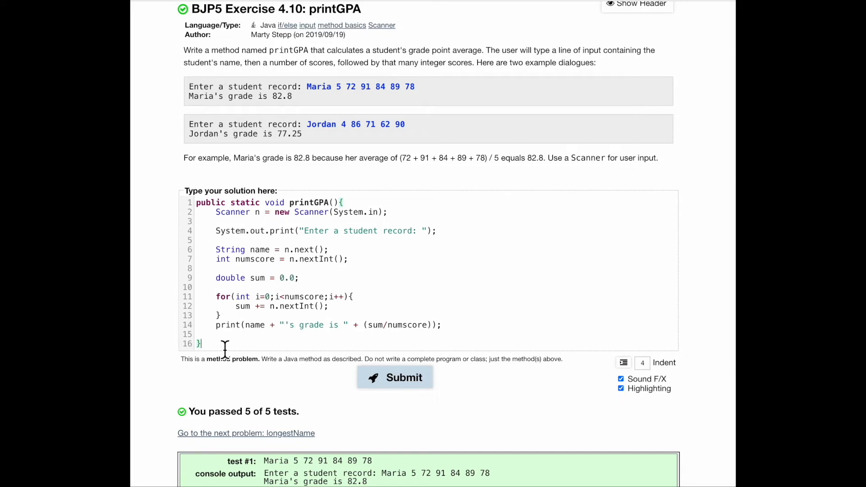
Step: Duplicate printGPA below the original and start a new line after its prompt statement
key(ctrl+a)
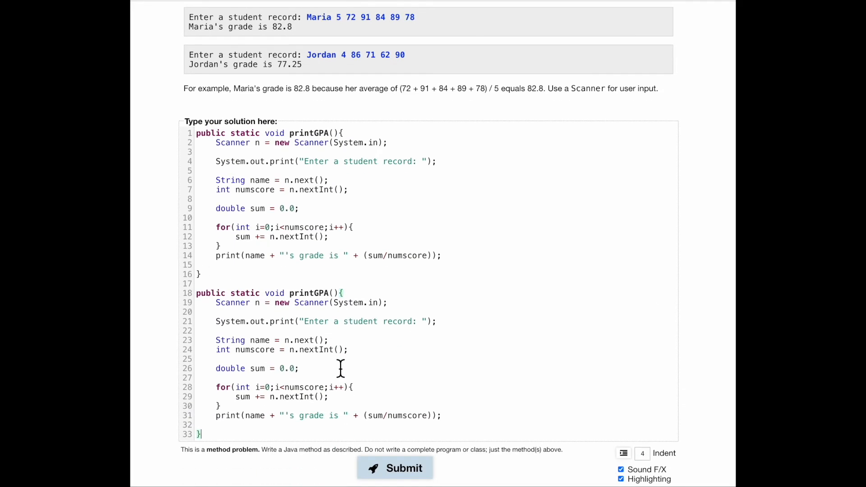
click(395, 469)
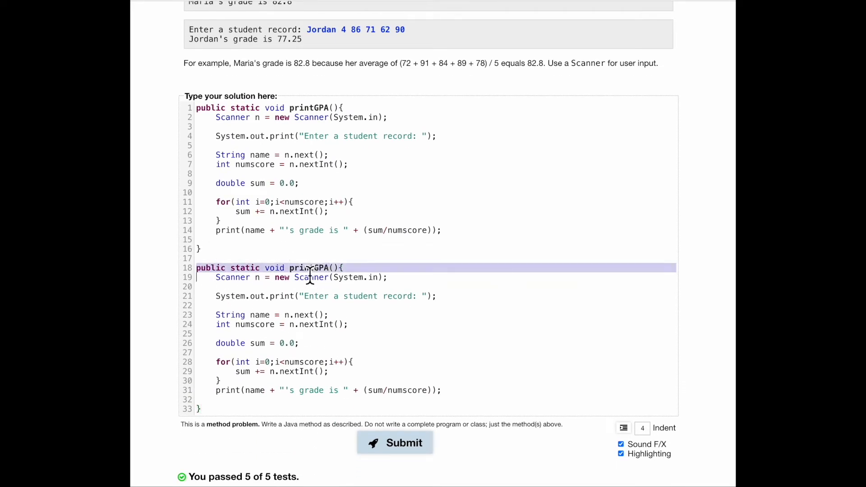
click(409, 286)
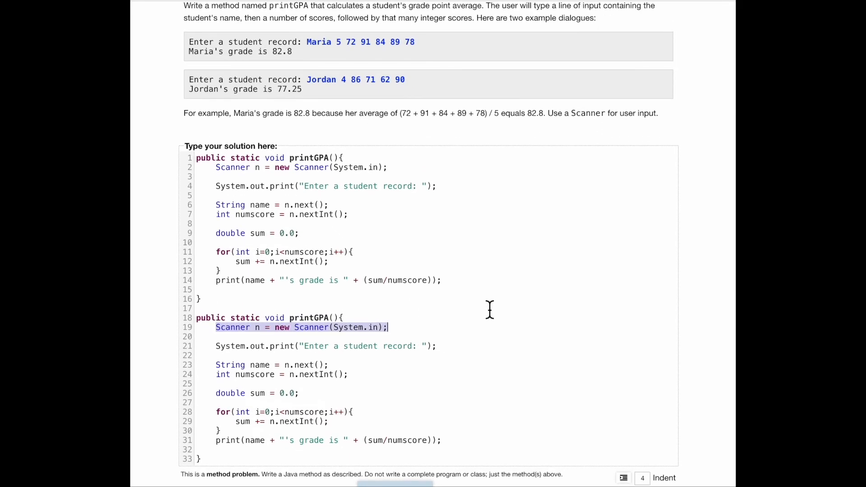
click(316, 345)
text(S)
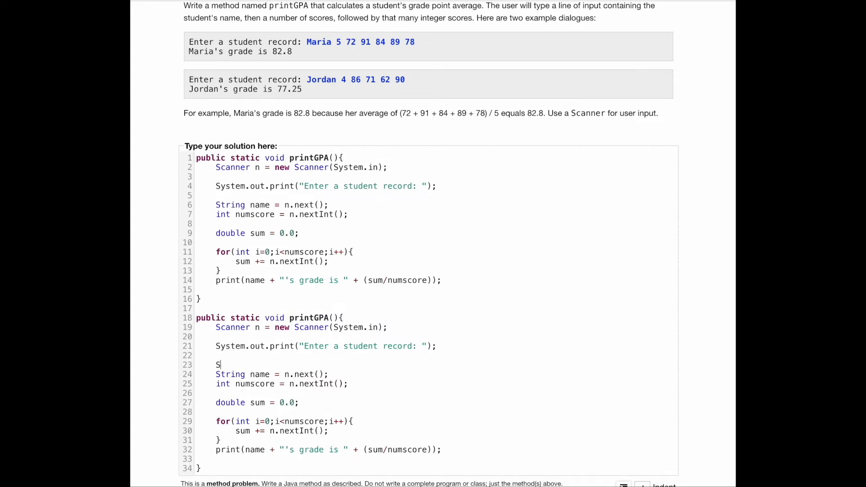
Step: Add 'String sr = n.nextLine();' to read the whole input line
text(tring)
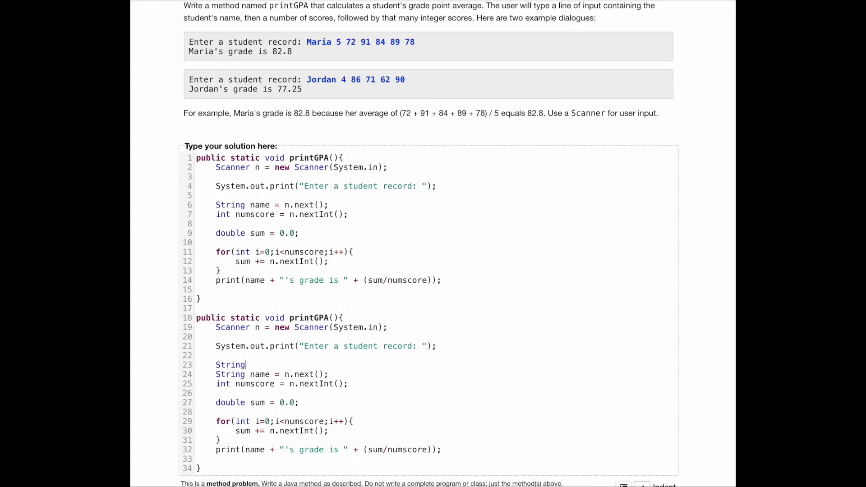
text(sr)
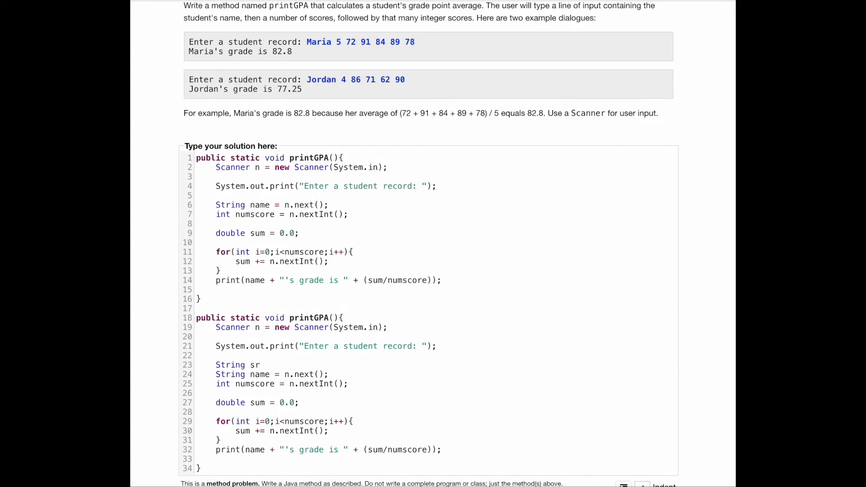
text(=)
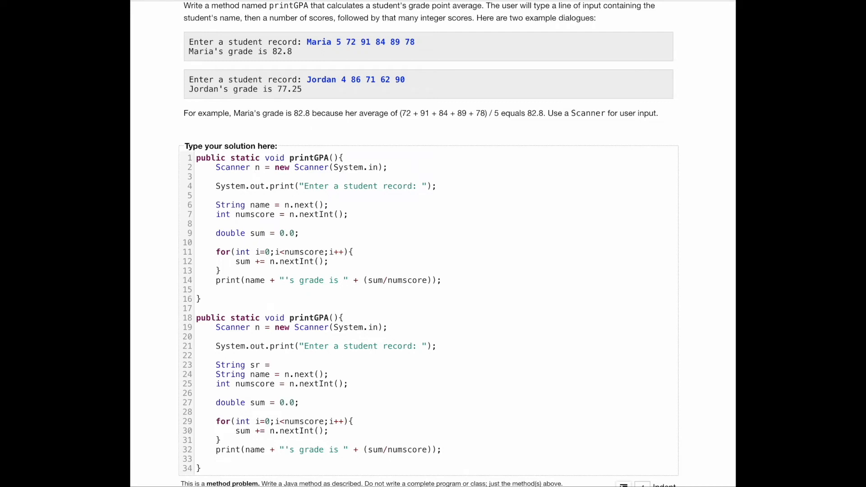
text(n.nextLi)
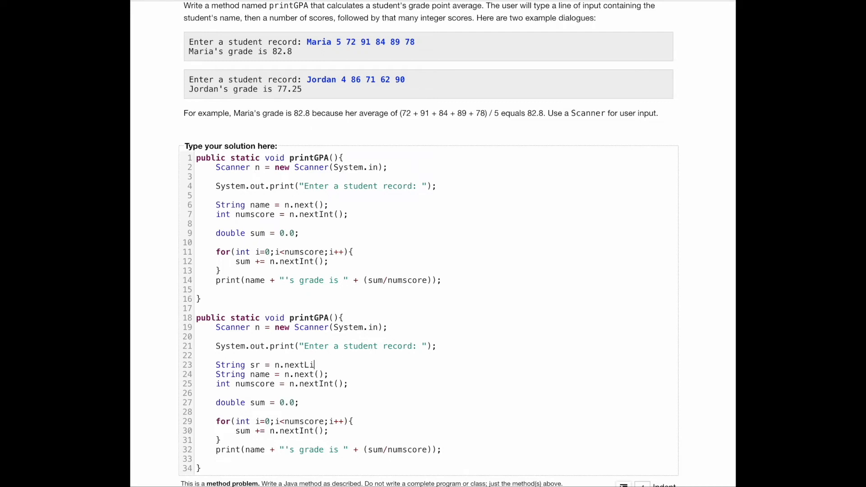
text(ne();)
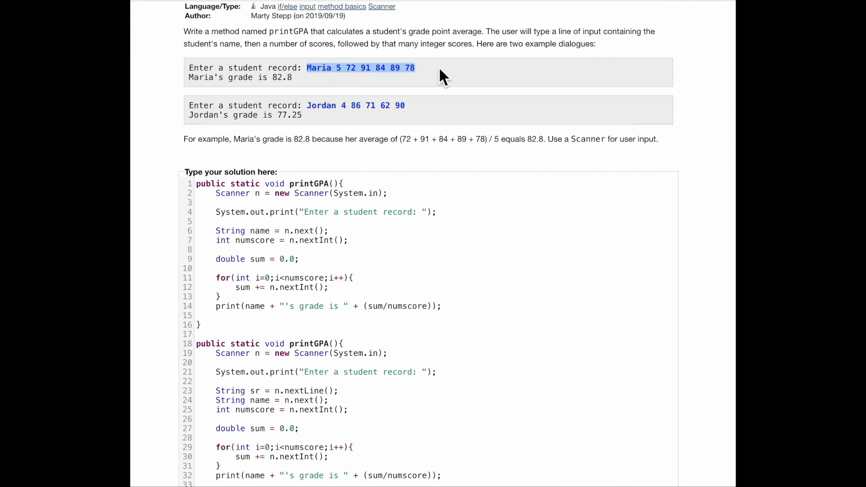
mouse_move(431, 78)
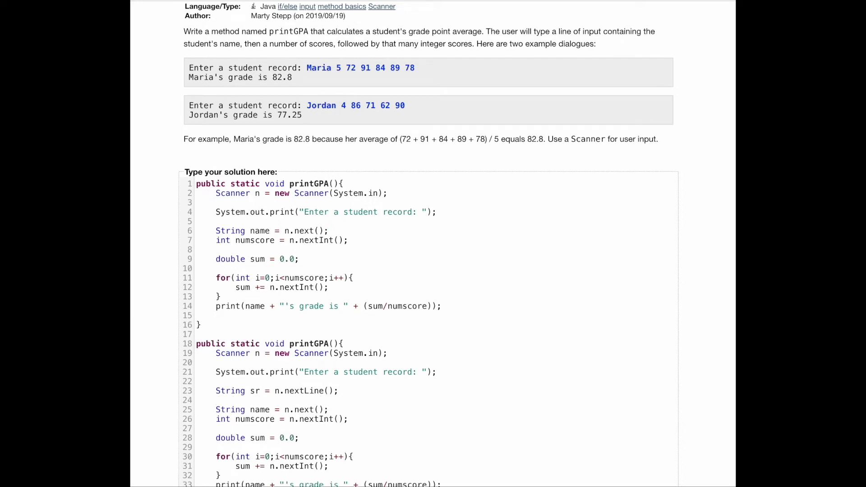
Step: Add 'String record[] = sr.split(" ");' to split the line on spaces
text(Stri)
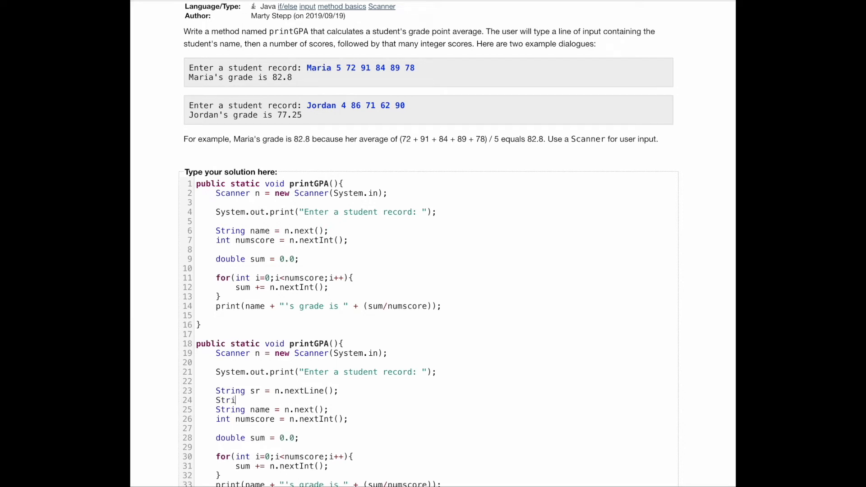
text(ng record[] =)
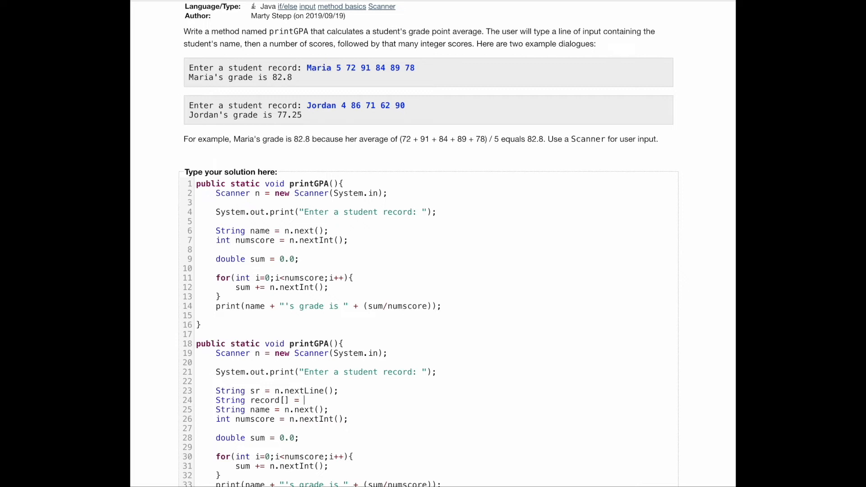
text(sr.spl)
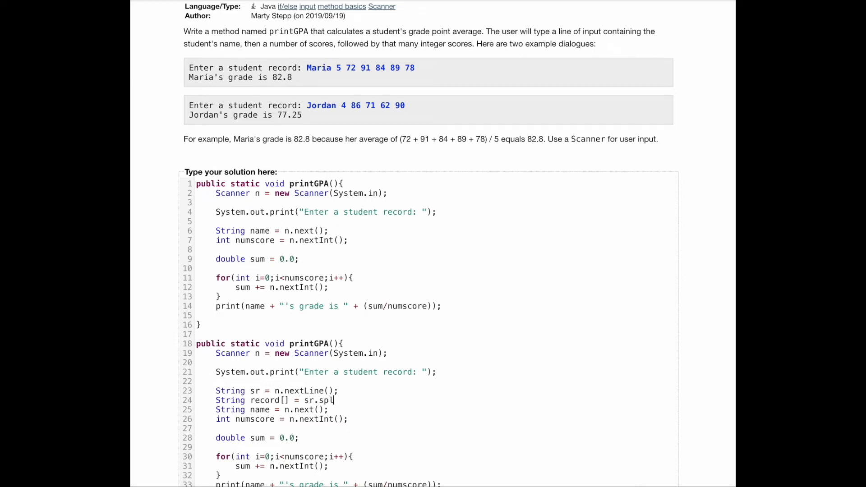
text(it(" ");)
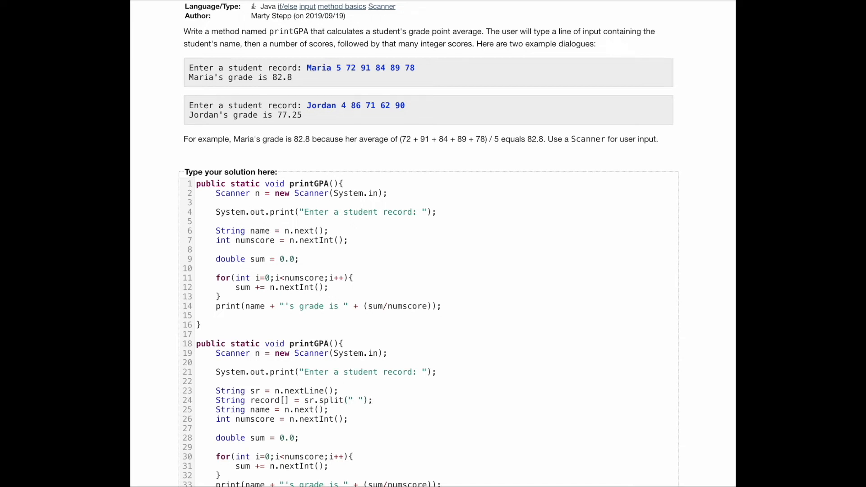
double_click(332, 399)
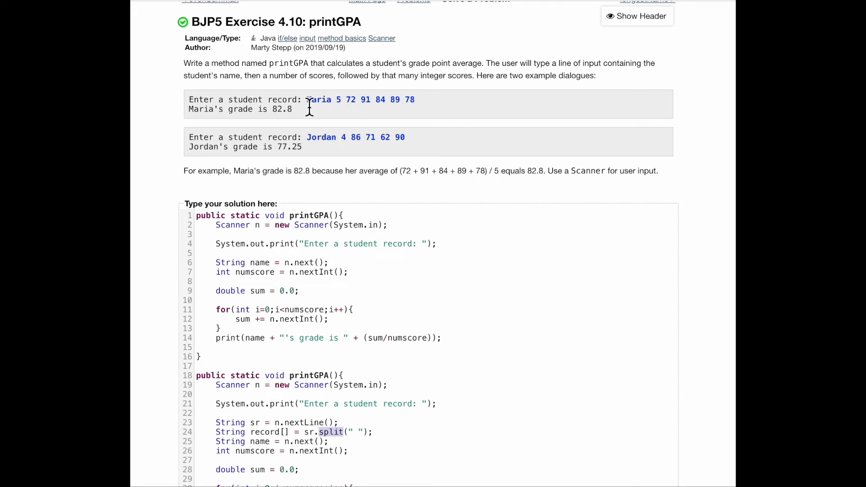
drag(307, 99, 415, 99)
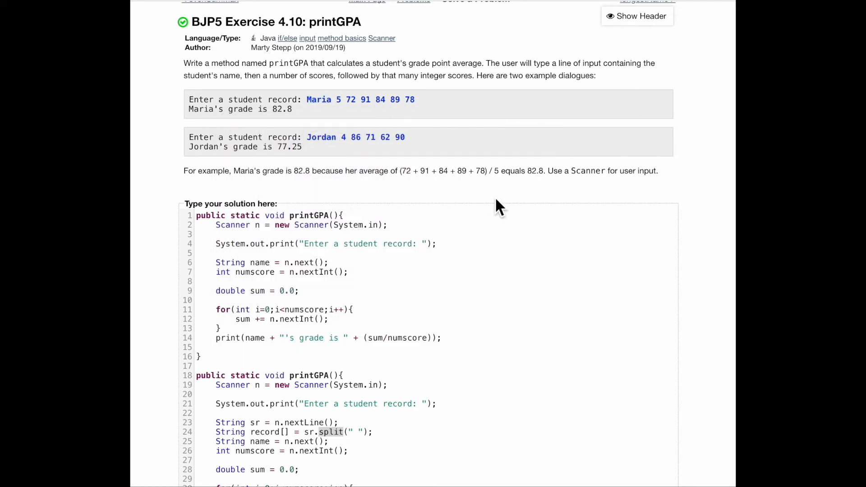
mouse_move(334, 115)
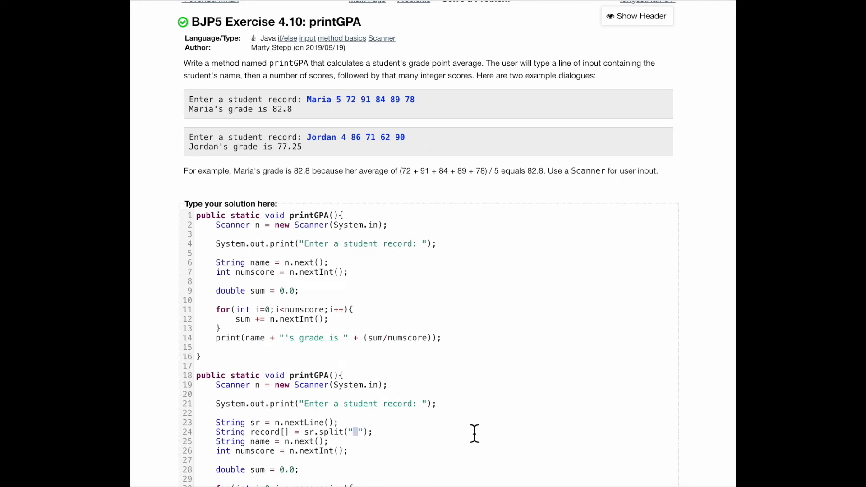
text(,)
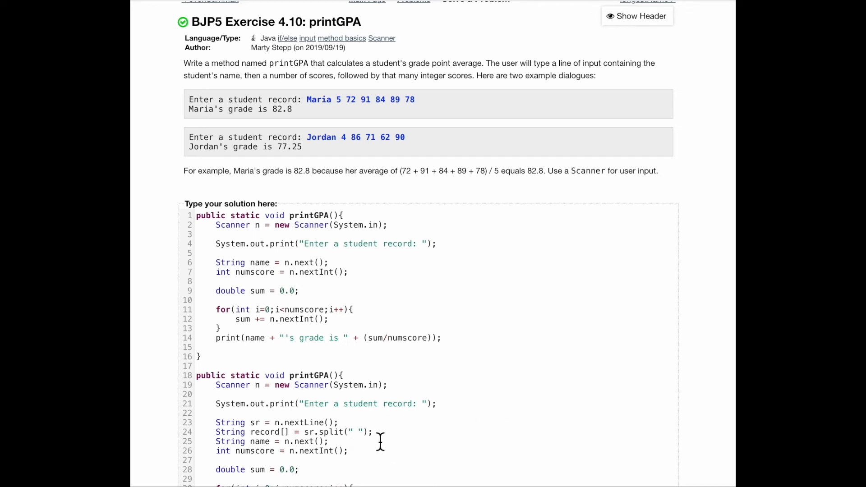
drag(378, 432, 216, 442)
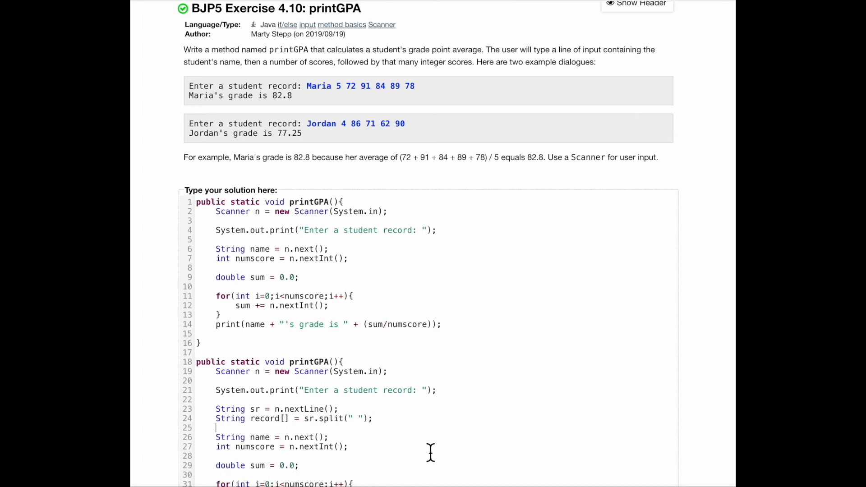
scroll(down, 3)
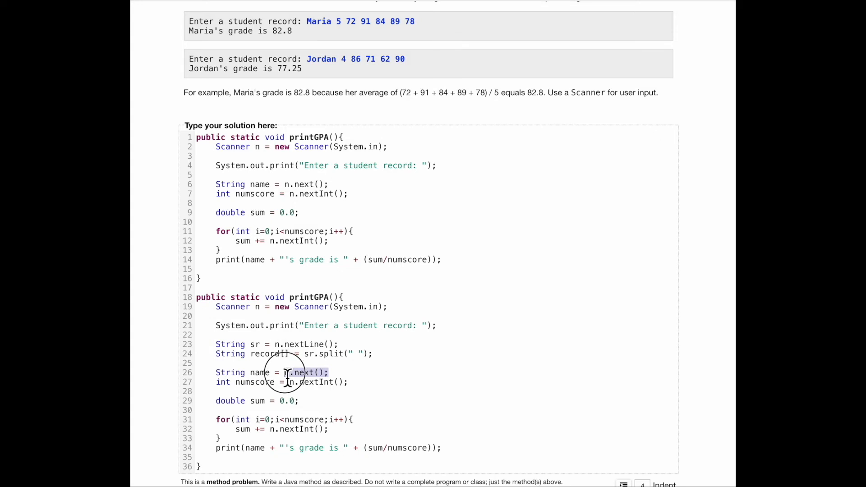
Step: Sketch a comment of the split array, e.g. record ['Maria', 5, 72, 9..., 78]
text(record[0)
click(436, 363)
text(//)
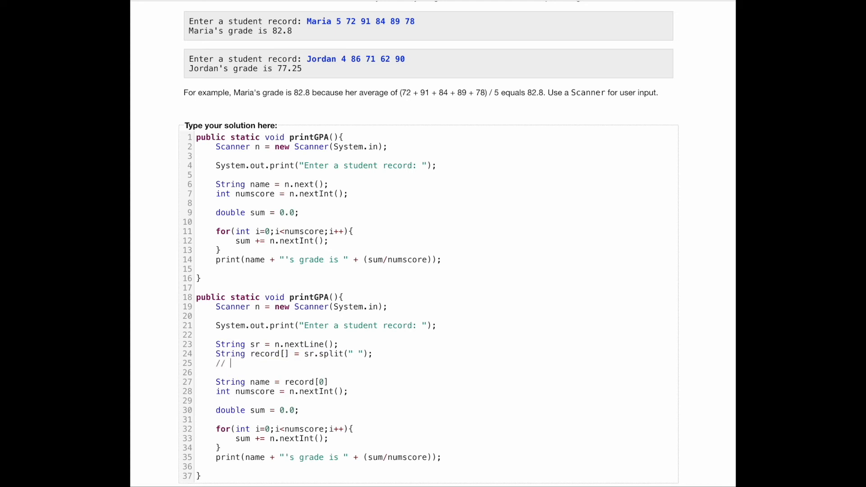
text([')
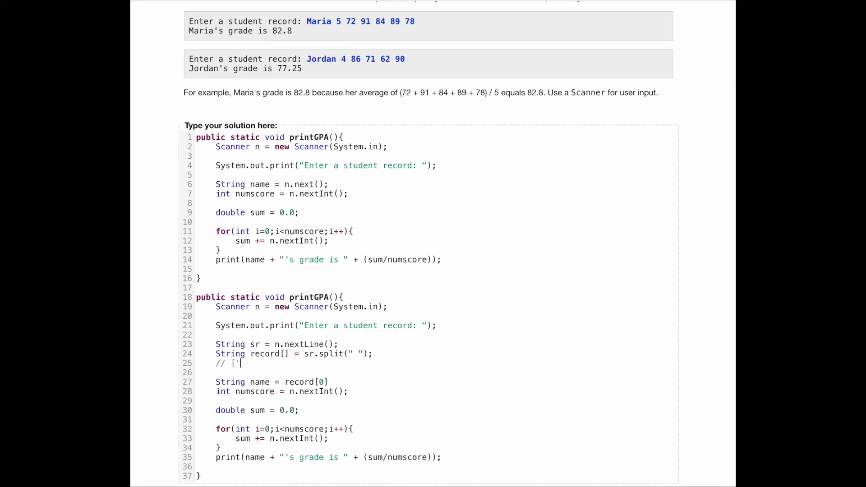
text(Maria',)
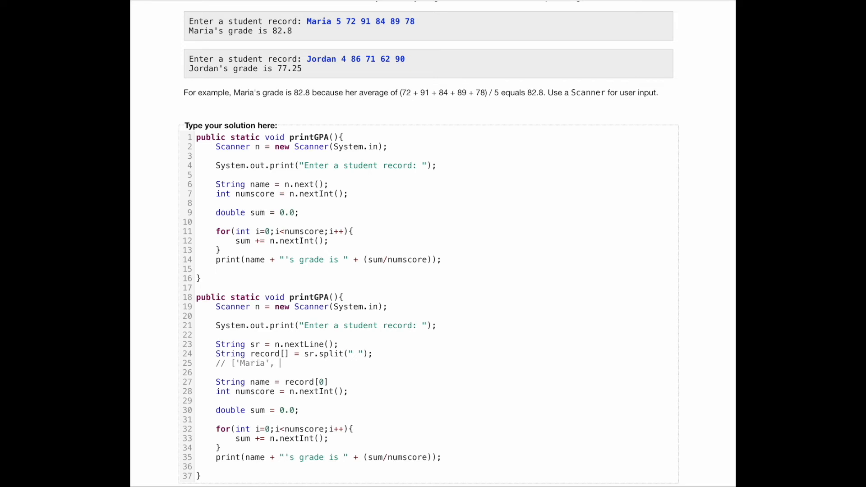
text(5,72)
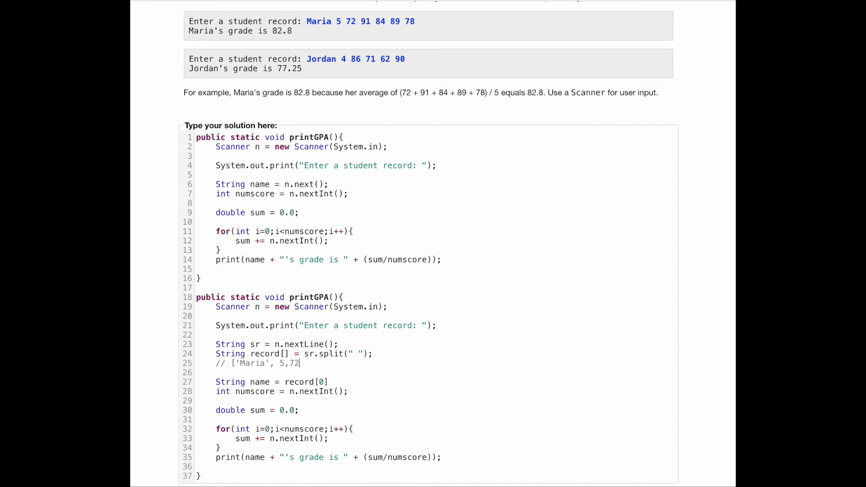
text(91,84,89)
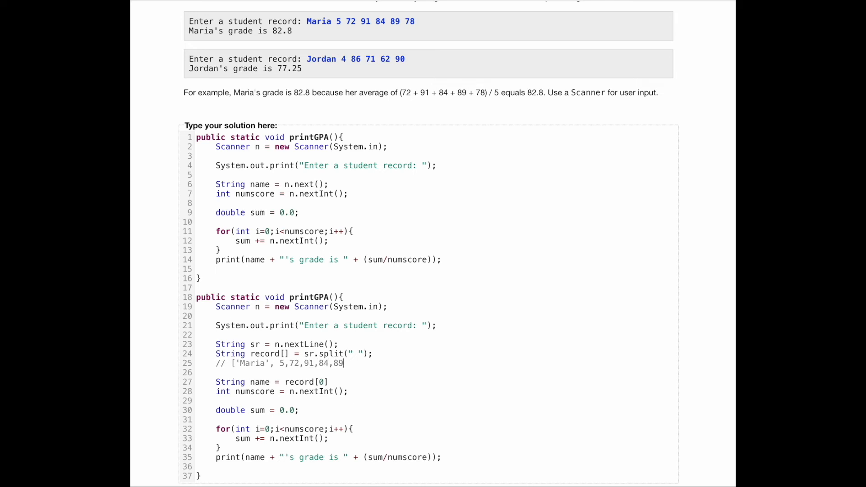
text(,78])
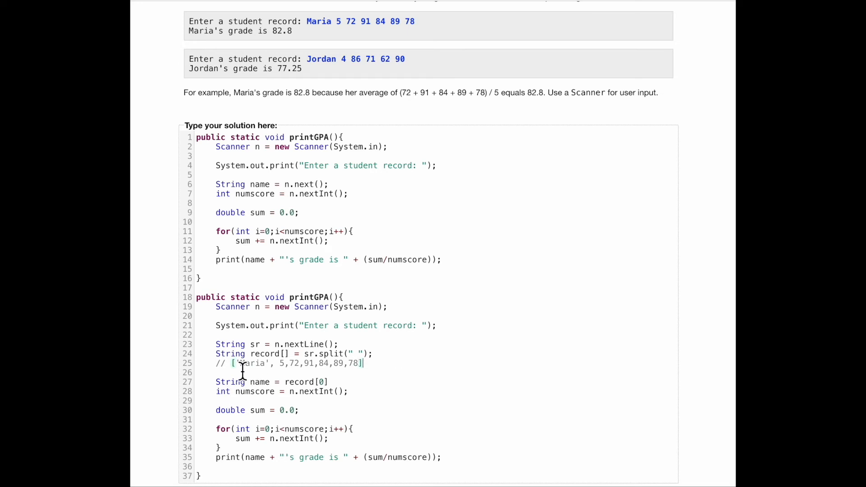
Step: Take name from record[0] and numscore from record[1]
double_click(253, 363)
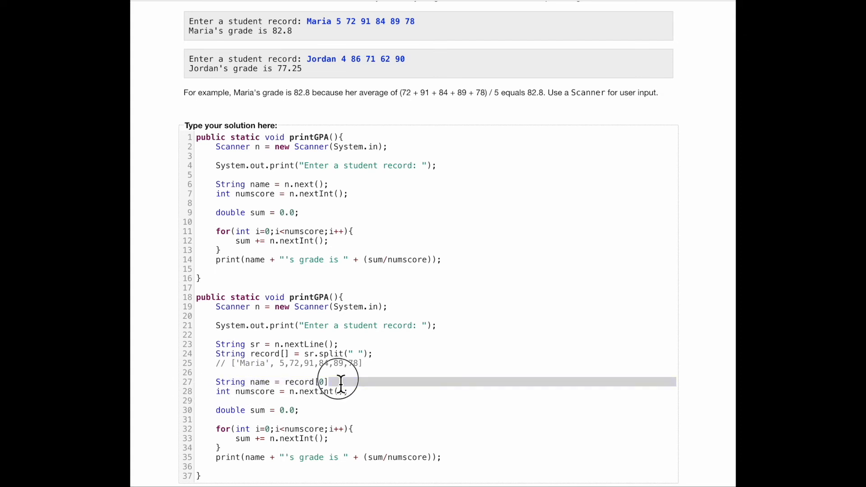
text(;)
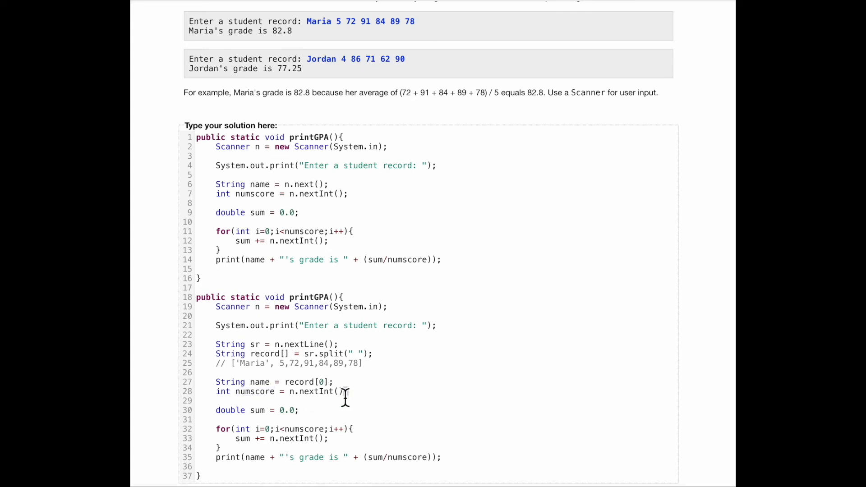
text(record[)
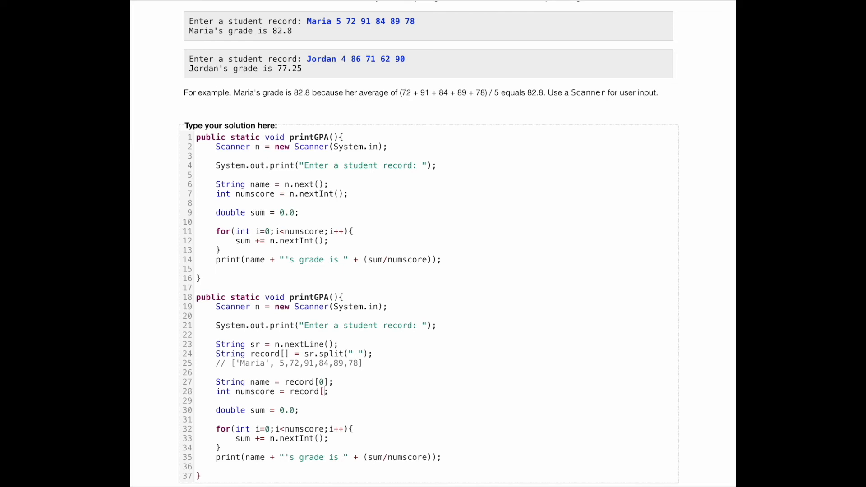
text(1])
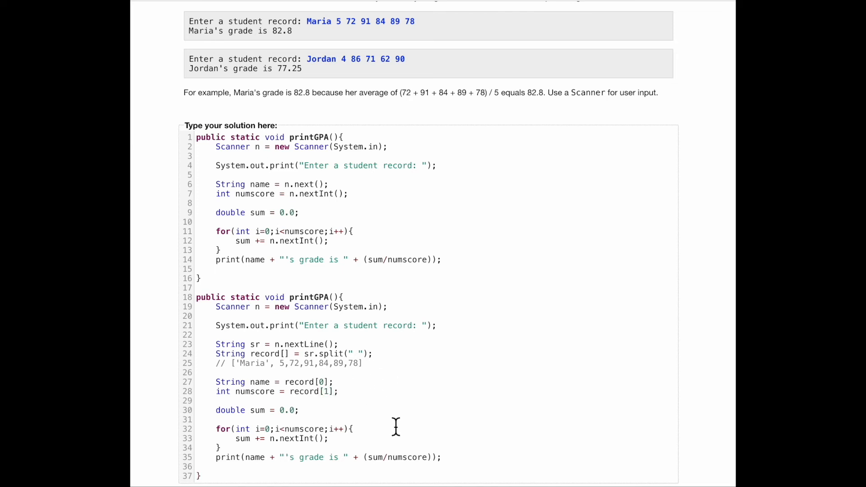
scroll(down, 3)
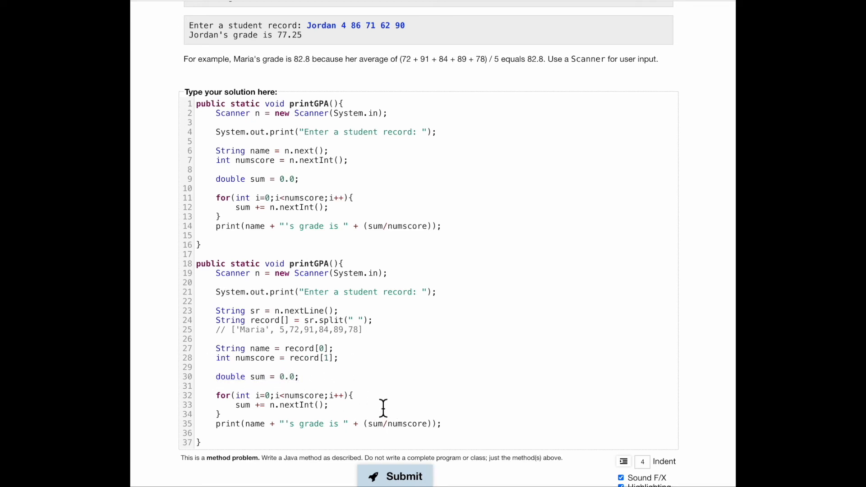
Step: Start the second loop at index 2 and bound it by record.length instead of numscore
click(395, 476)
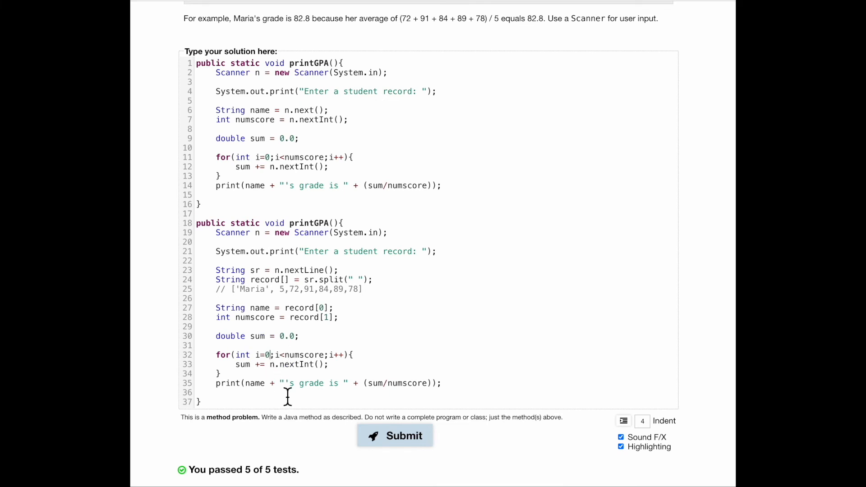
mouse_move(257, 308)
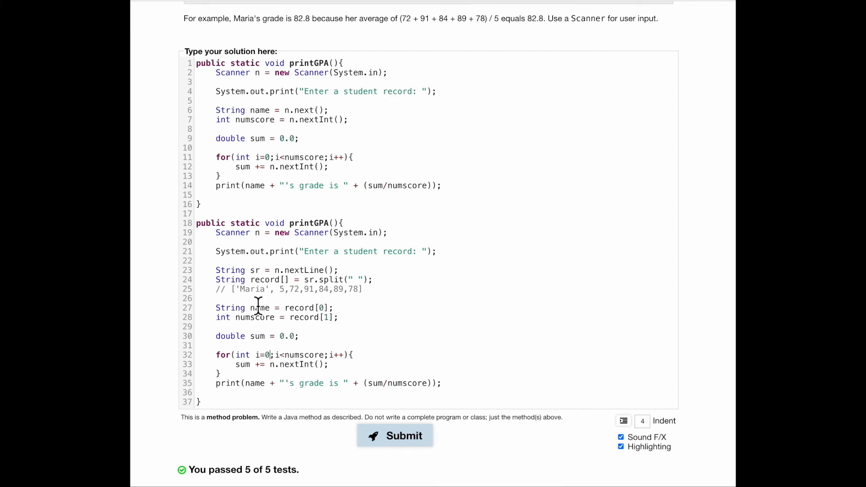
mouse_move(291, 289)
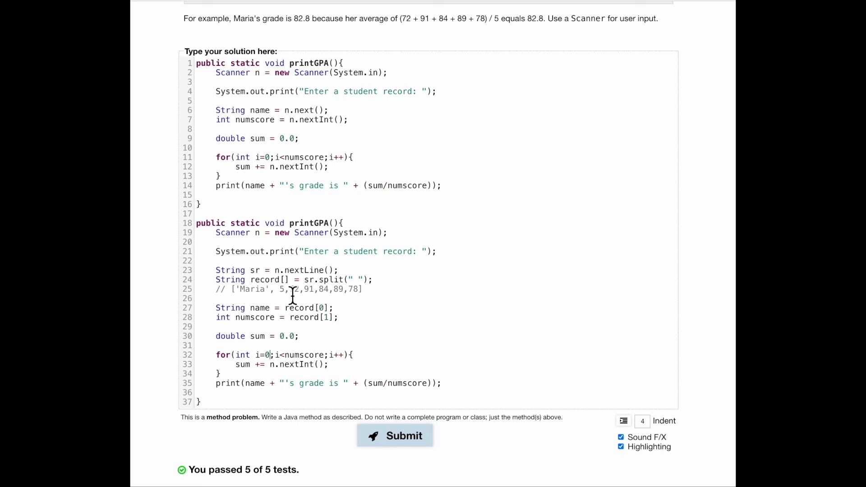
double_click(296, 289)
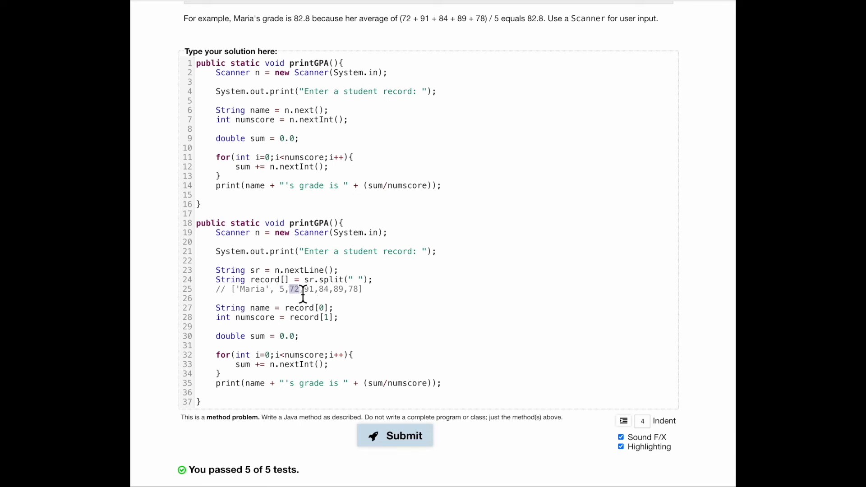
mouse_move(270, 364)
text(2)
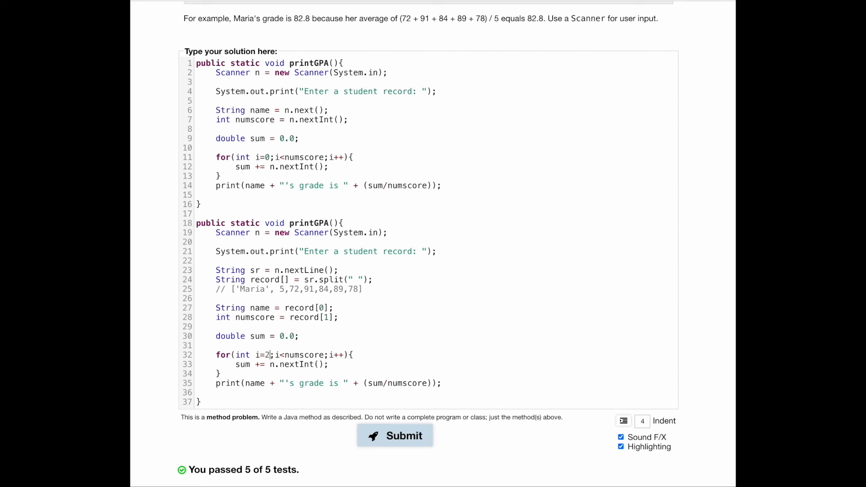
mouse_move(362, 439)
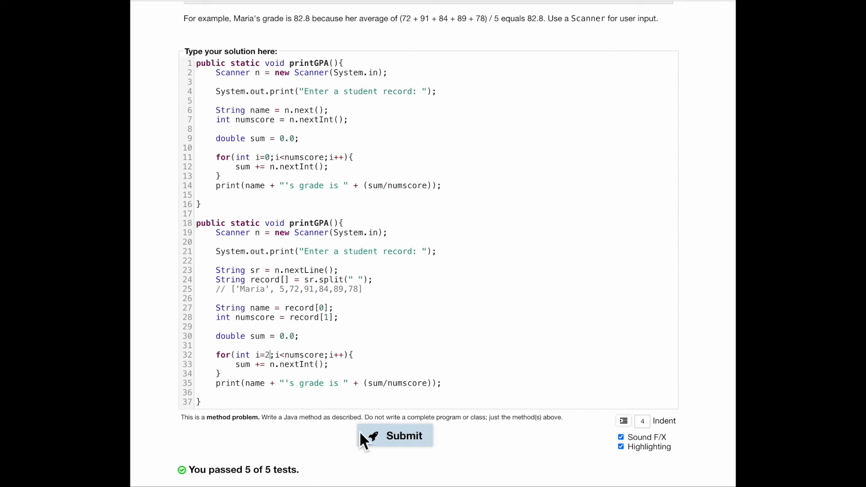
double_click(305, 355)
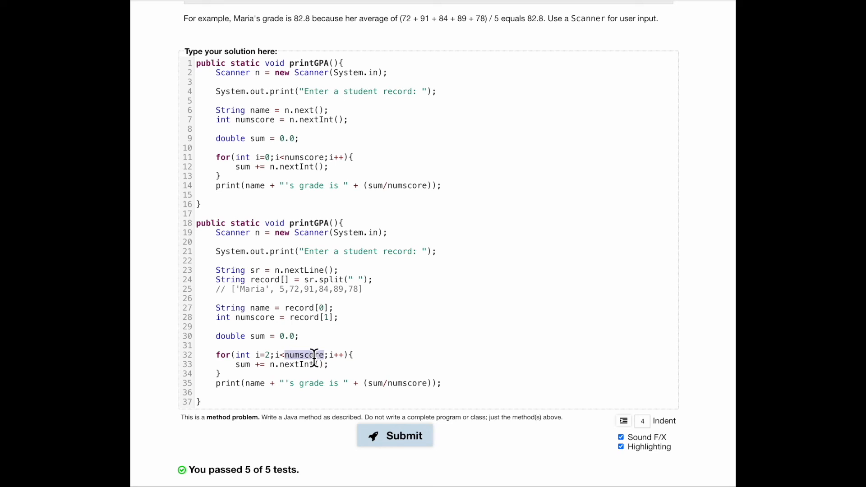
text(rex)
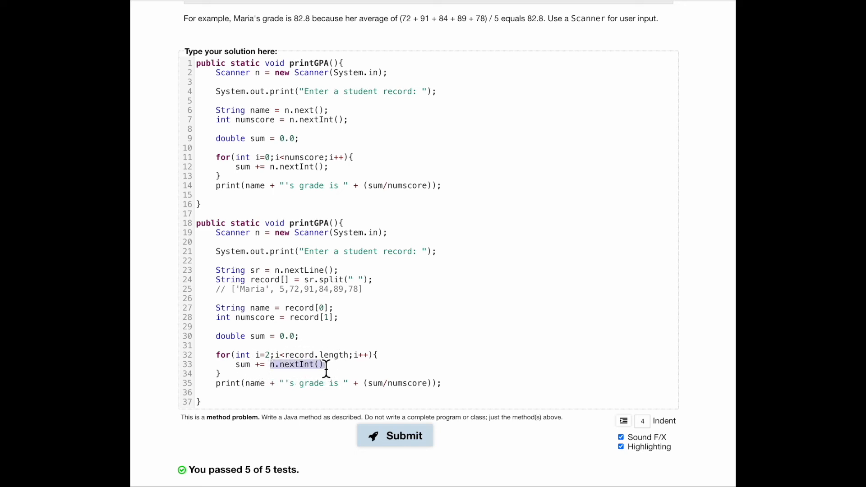
Step: Make the loop body add Double.parseDouble(record[i]) to sum
text(d)
click(289, 289)
text('5)
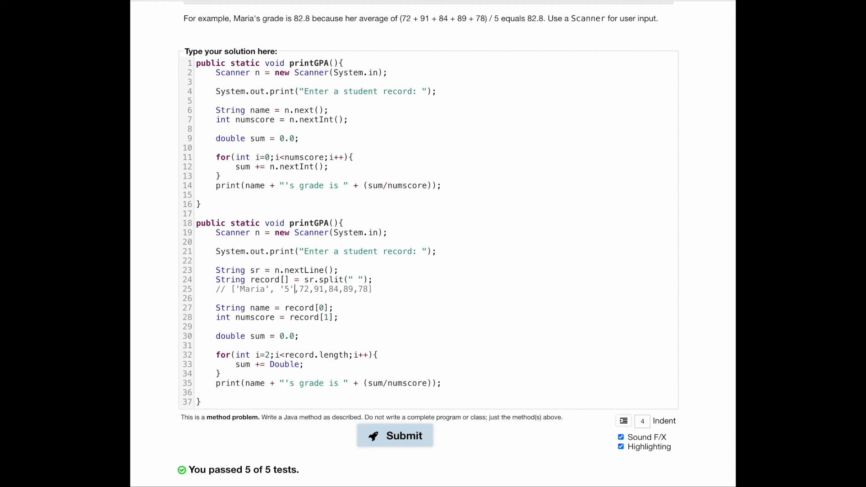
text(.)
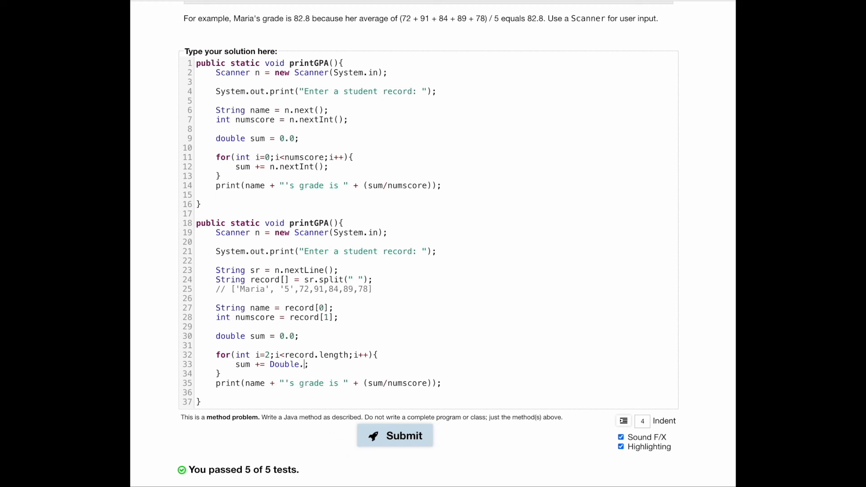
text(parse)
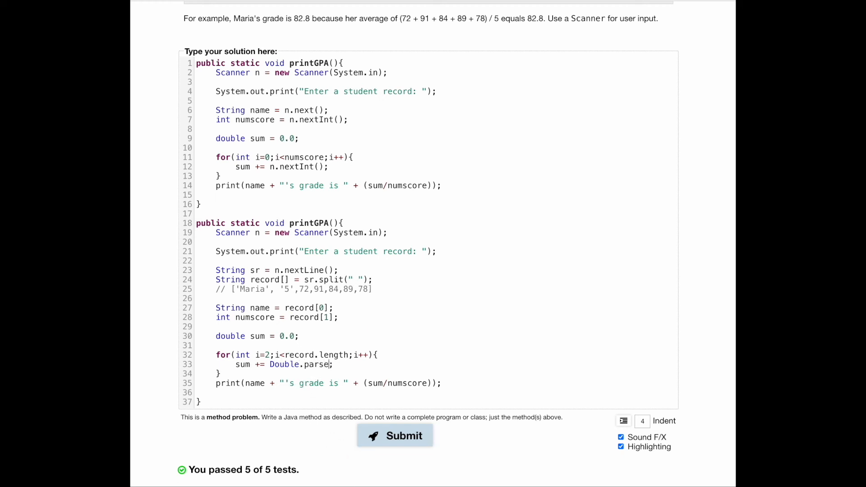
text(OUBE)
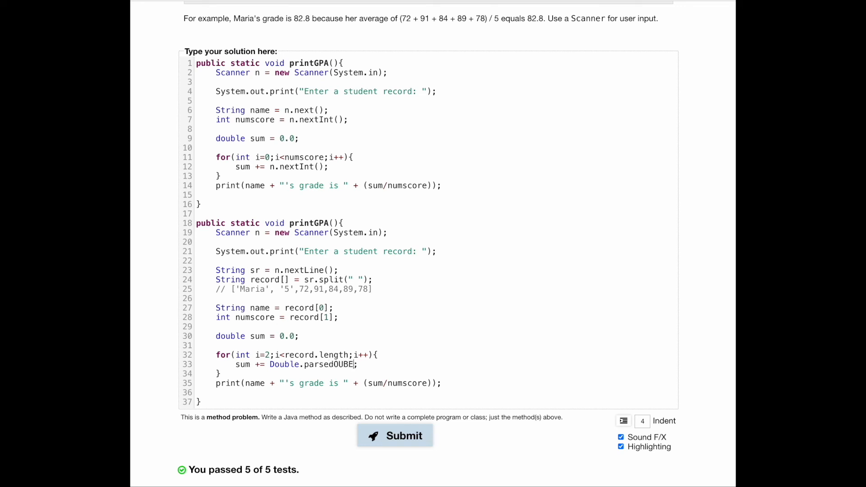
key(Backspace)
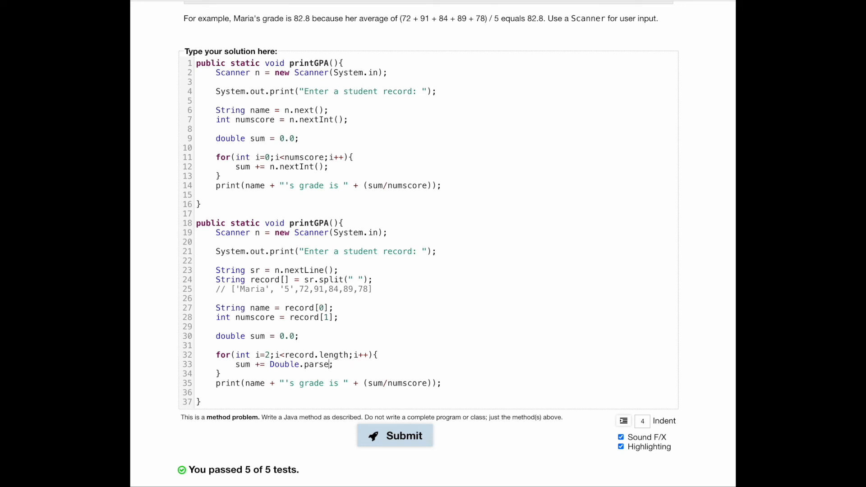
text(Double()
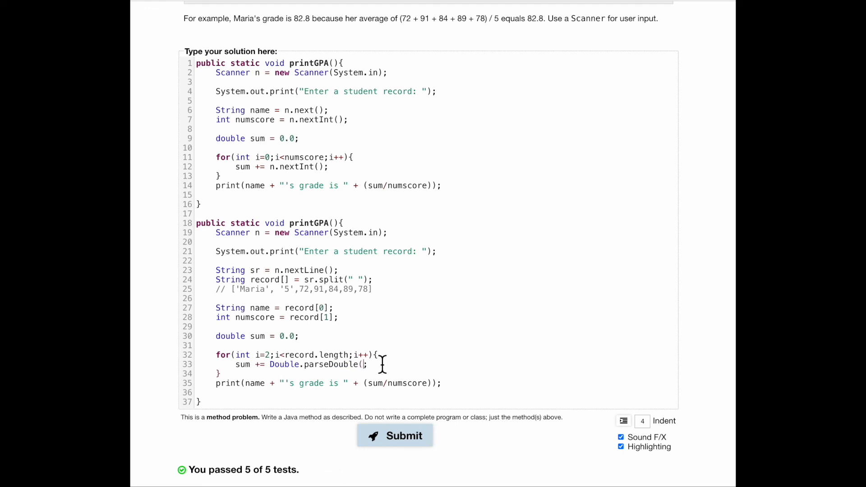
text(record)
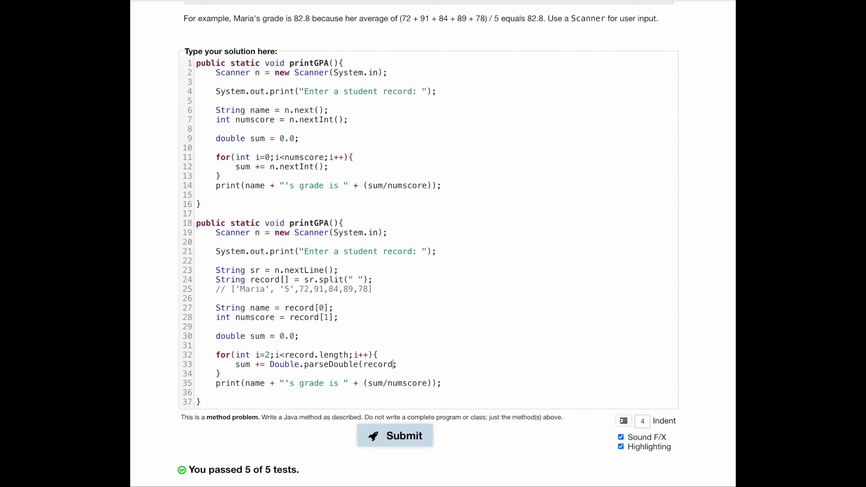
text([i])
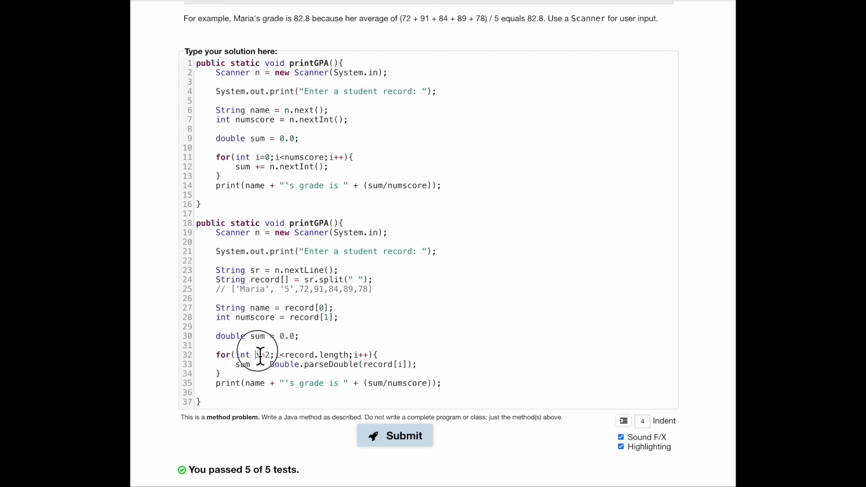
double_click(264, 355)
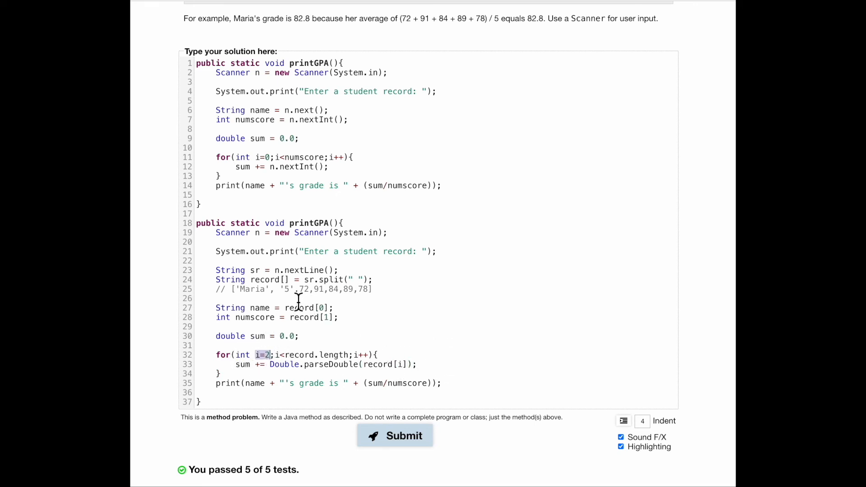
double_click(307, 289)
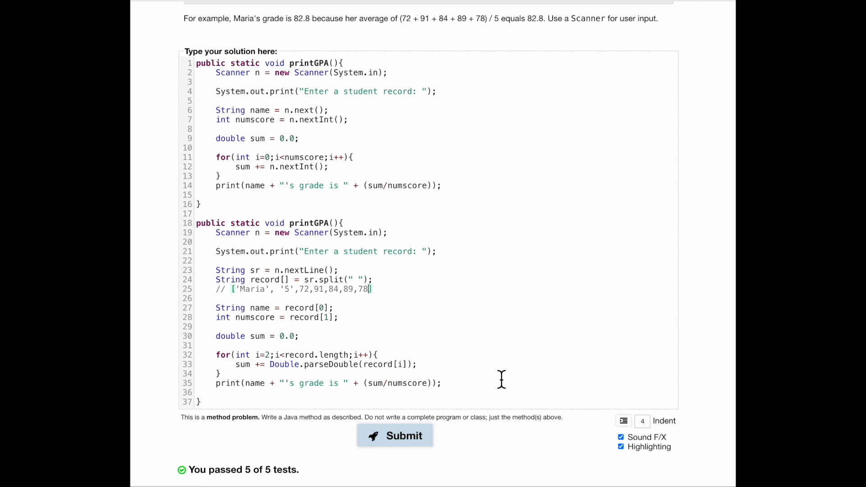
mouse_move(287, 377)
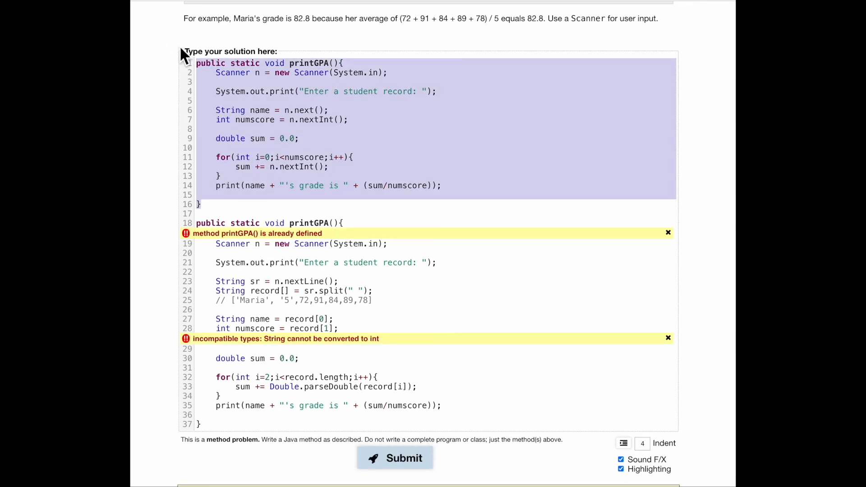
Step: Assign numscore from Integer.parseInt(record[1]) and submit, passing 5 of 5 tests
click(394, 458)
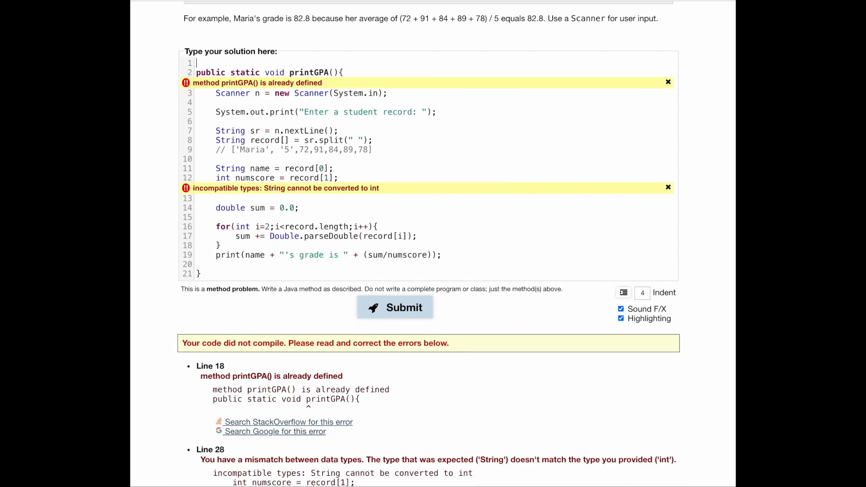
click(668, 82)
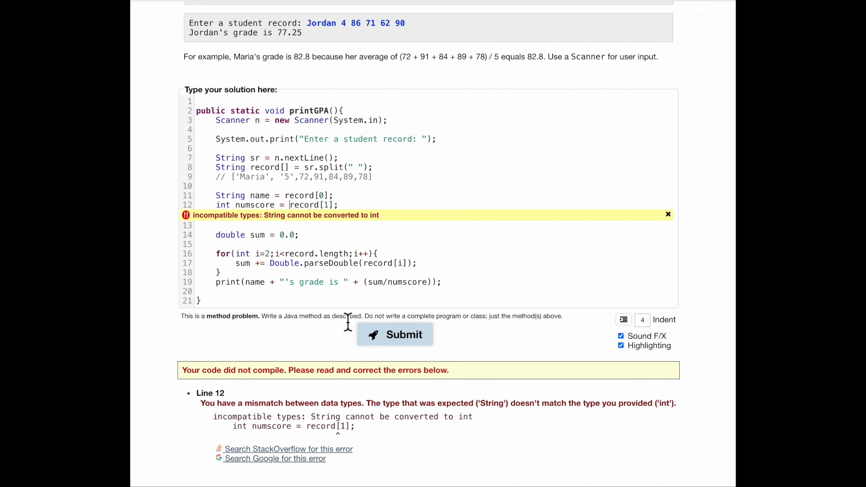
text(Integer.parseInt()
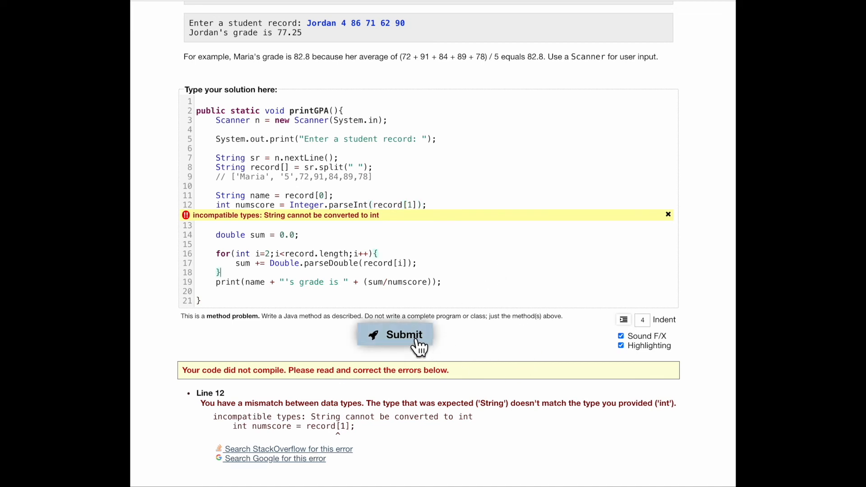
click(395, 334)
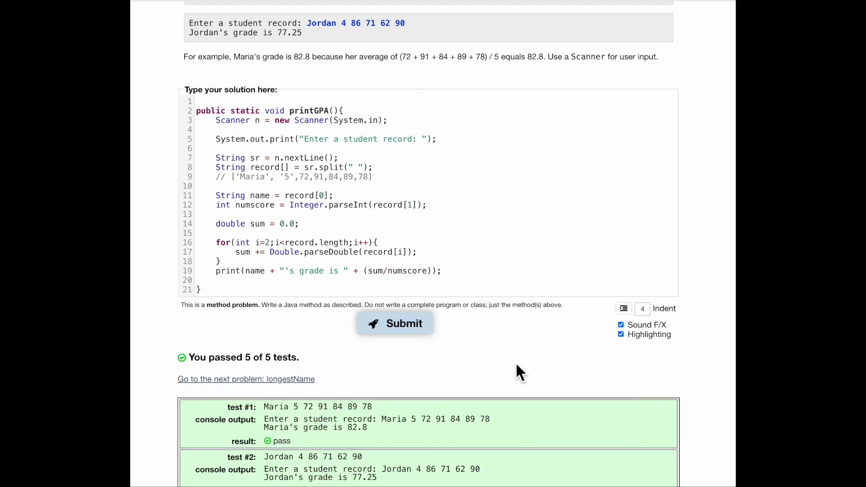
scroll(down, 3)
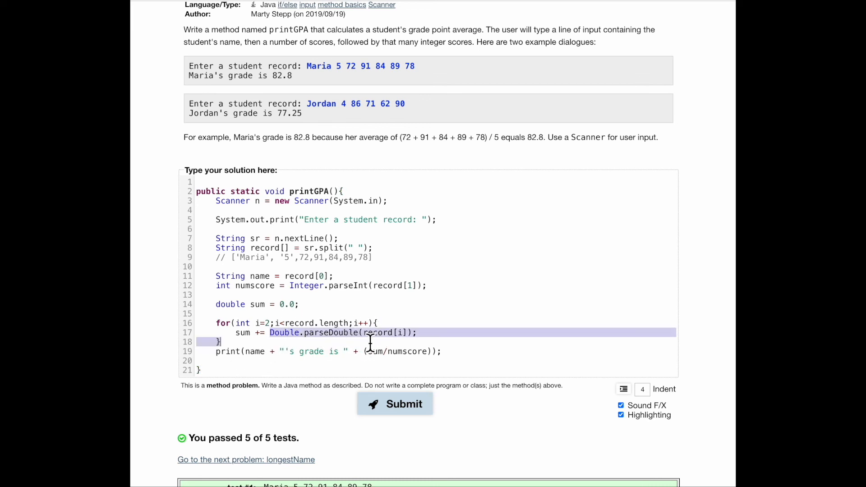
mouse_move(336, 323)
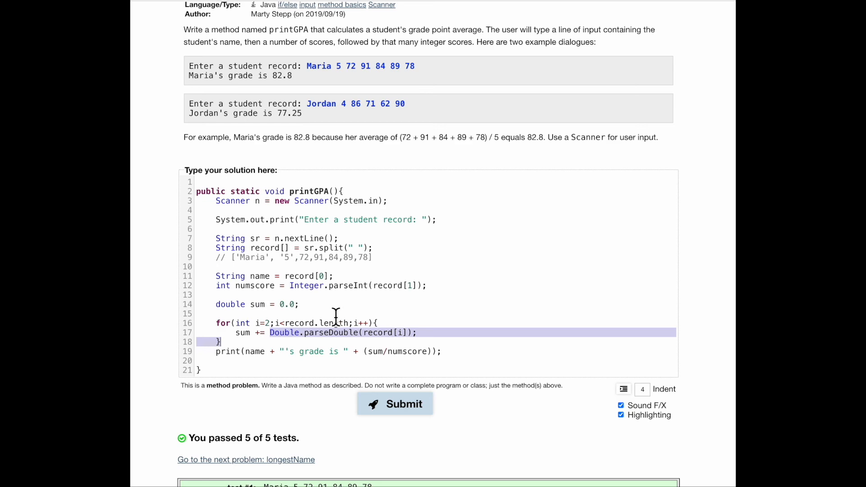